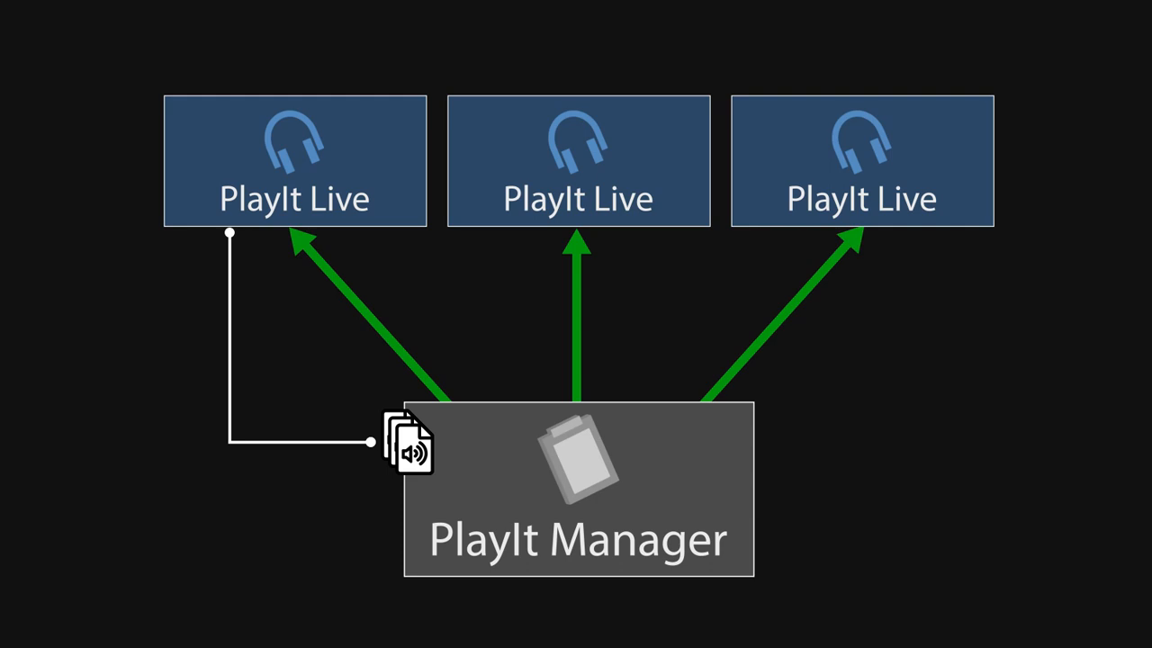
Add the 129 audio files to PlayIt Manager's track library and upload them
text(\\SERVER\AudioStore$)
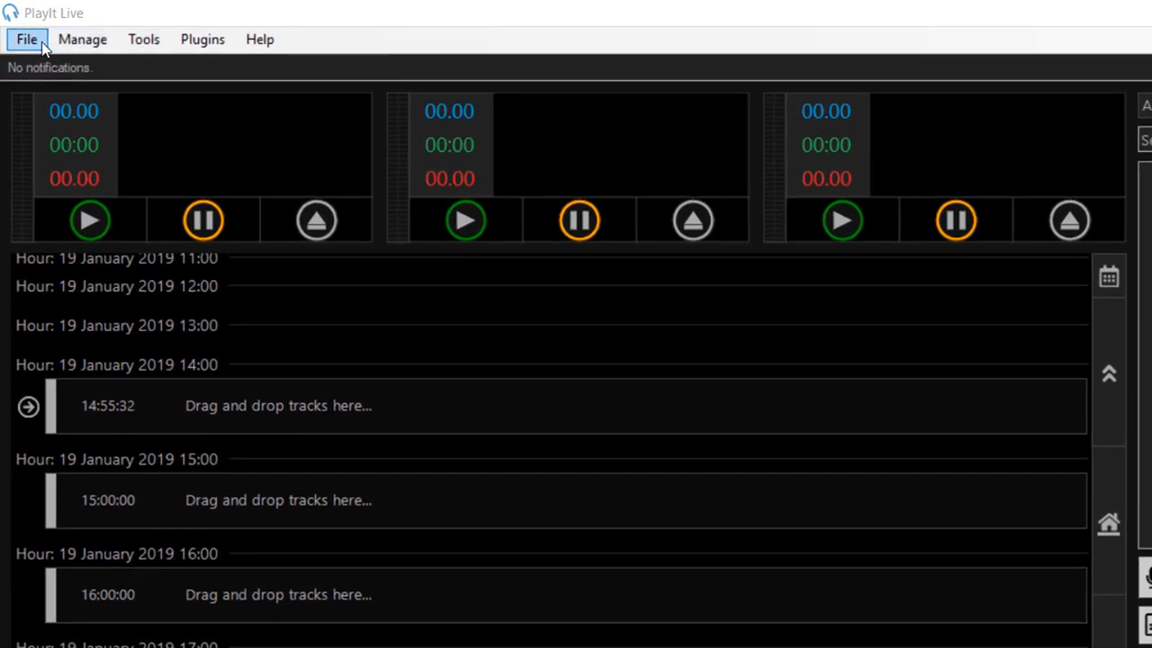
click(26, 39)
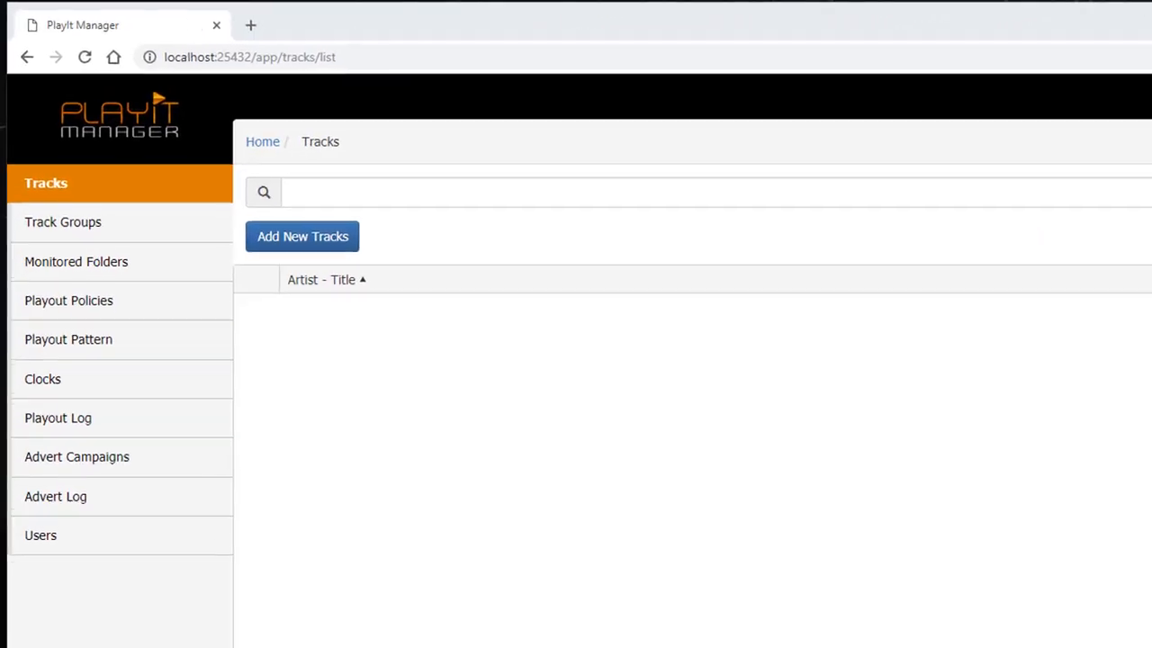
click(302, 236)
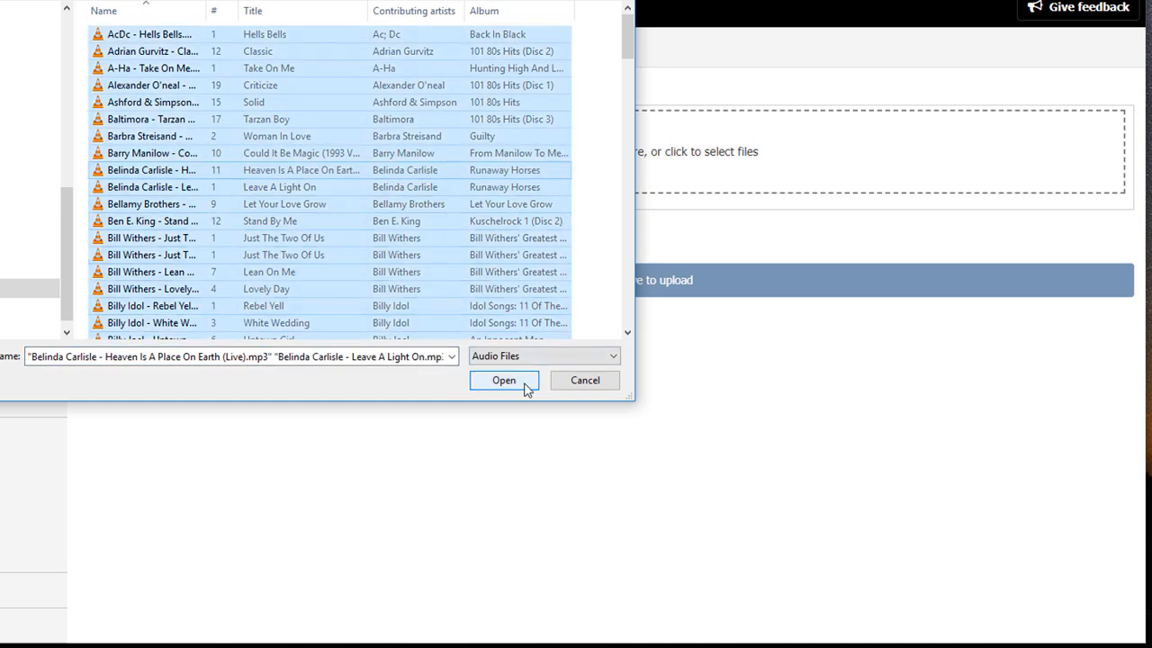
click(503, 380)
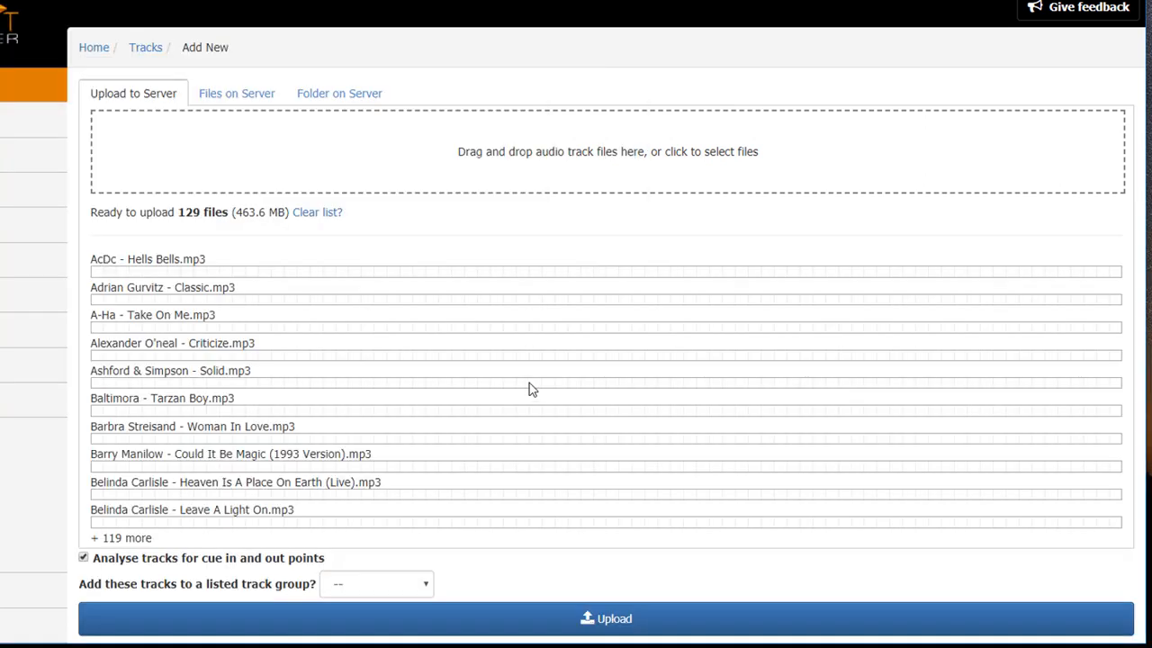
click(605, 619)
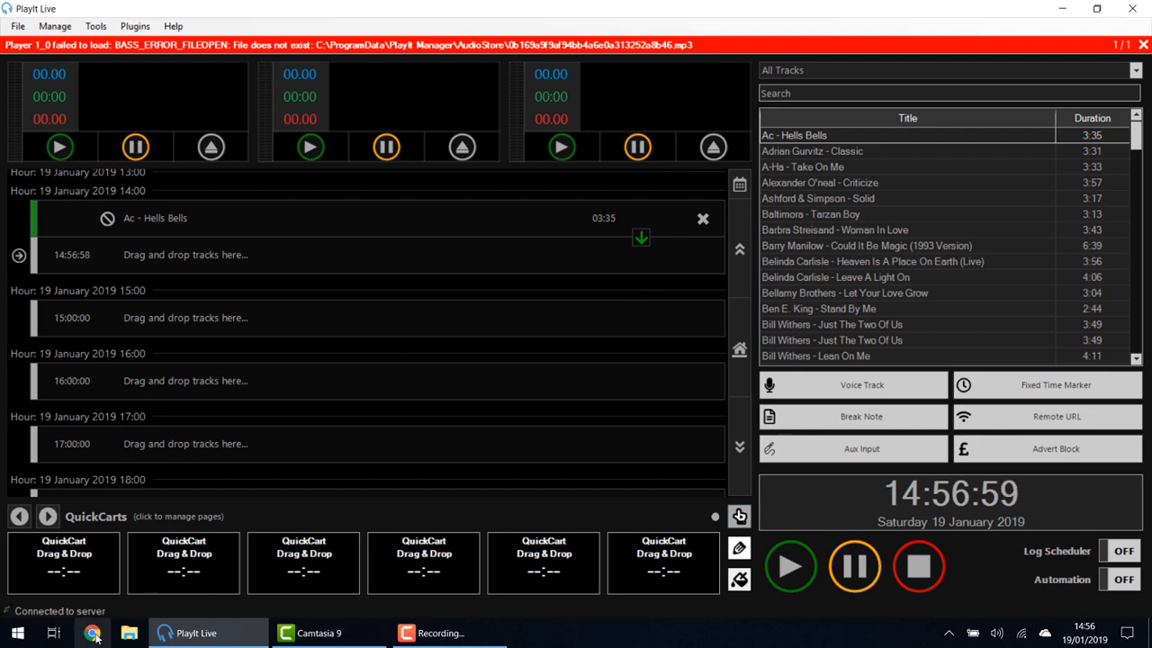
Begin typing the Syncthing web address in a new browser tab
text(s)
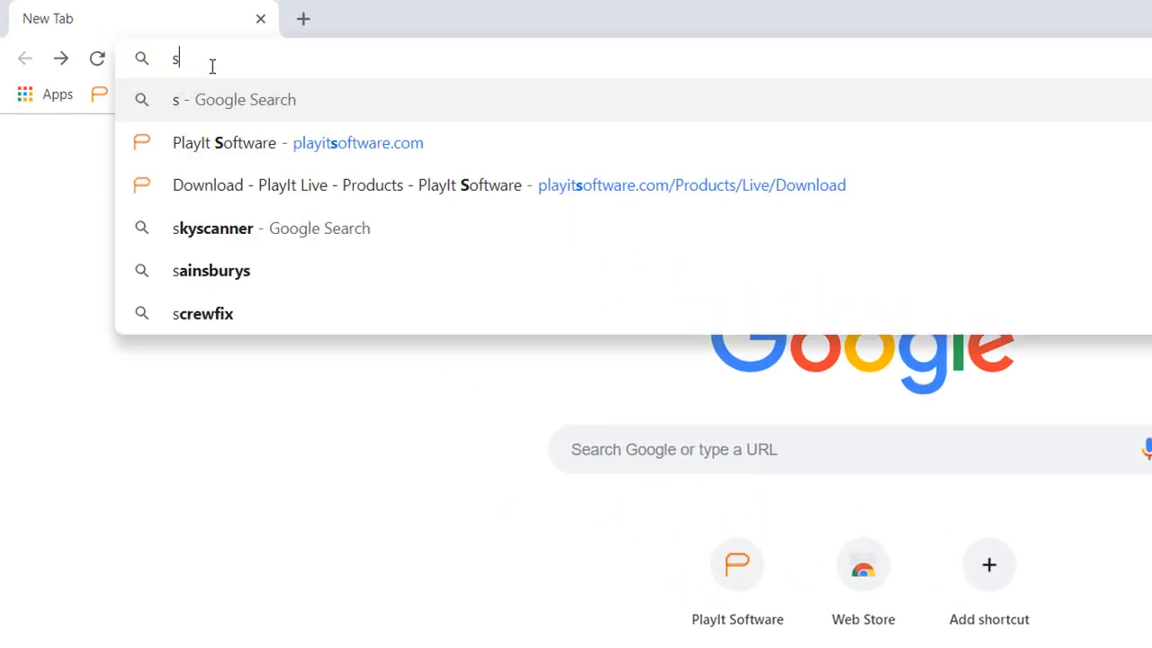
Browse from syncthing.net to the SyncTrayzor 1.1.22 release's Assets download list
text(yncthing.net)
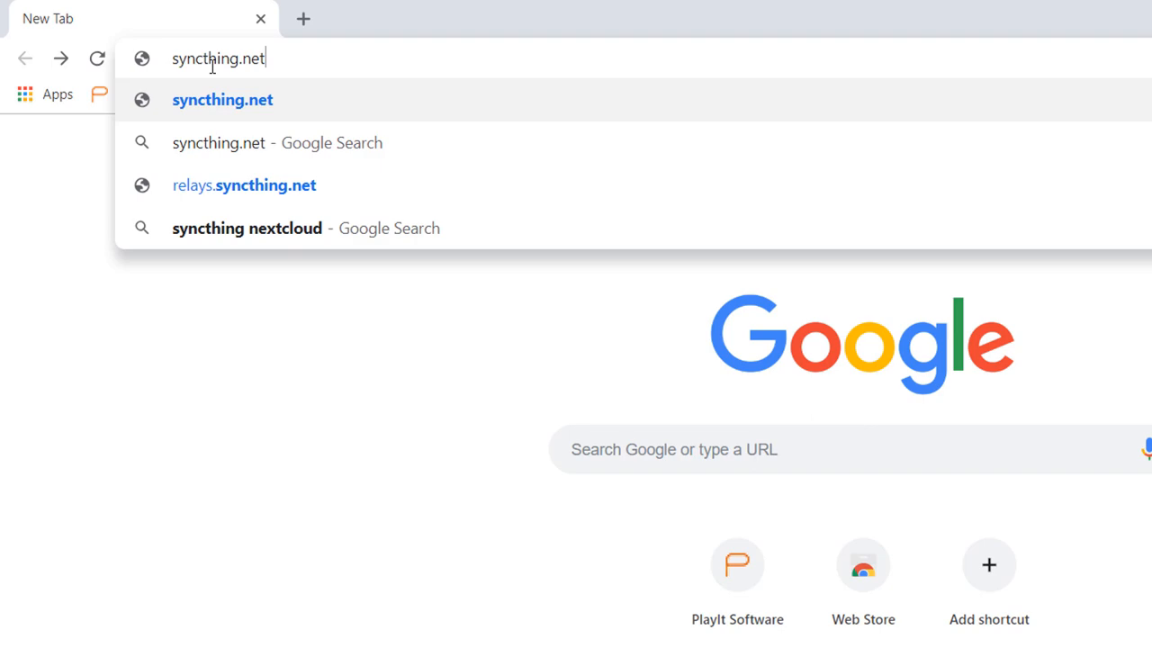
click(222, 99)
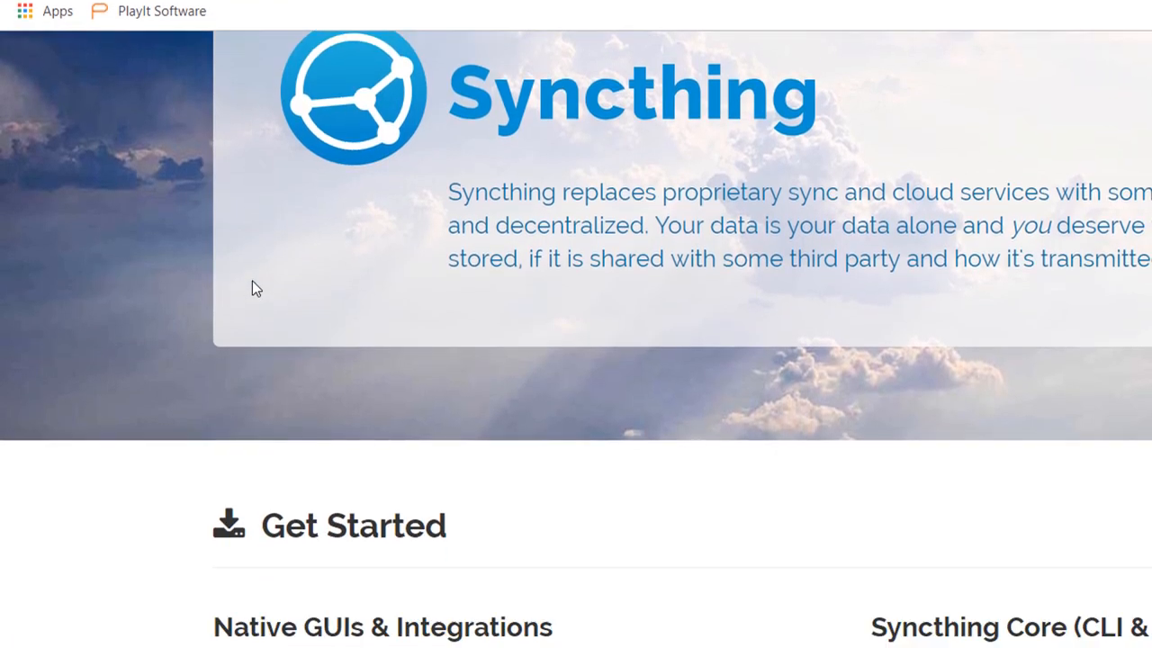
scroll(down, 3)
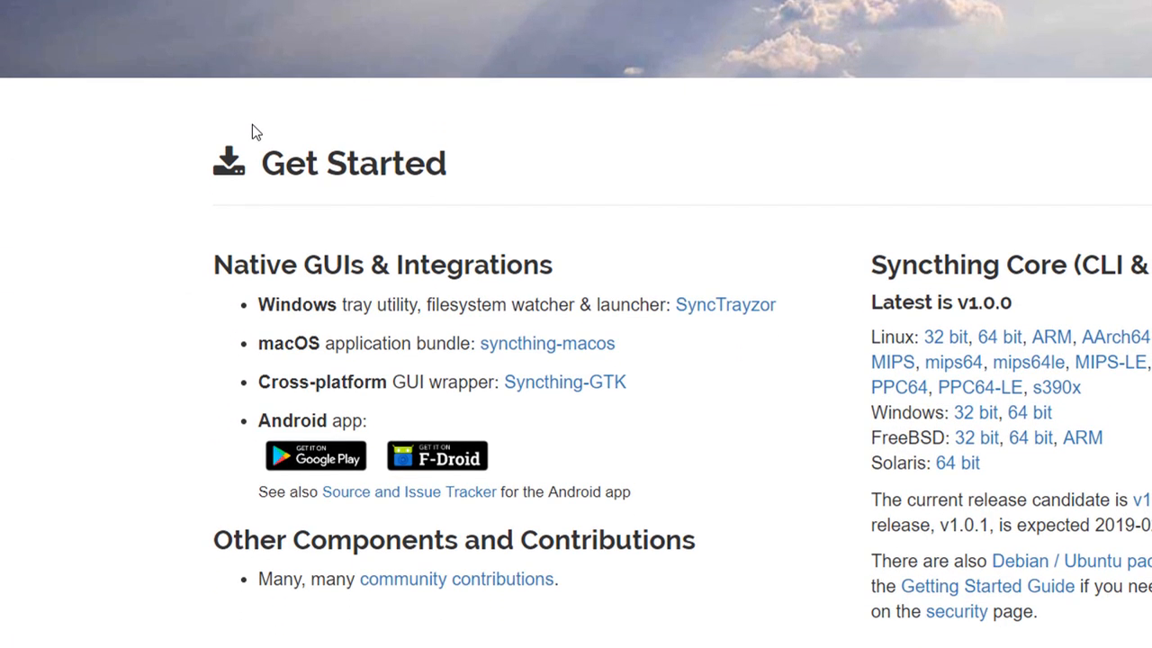
mouse_move(490, 316)
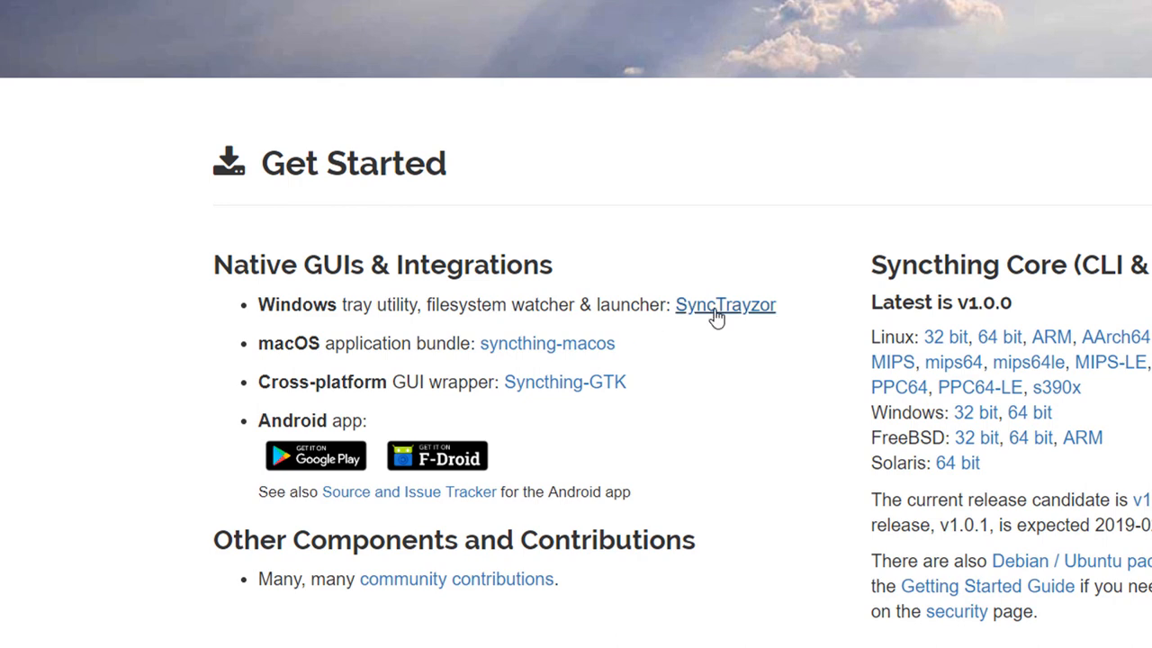
click(725, 304)
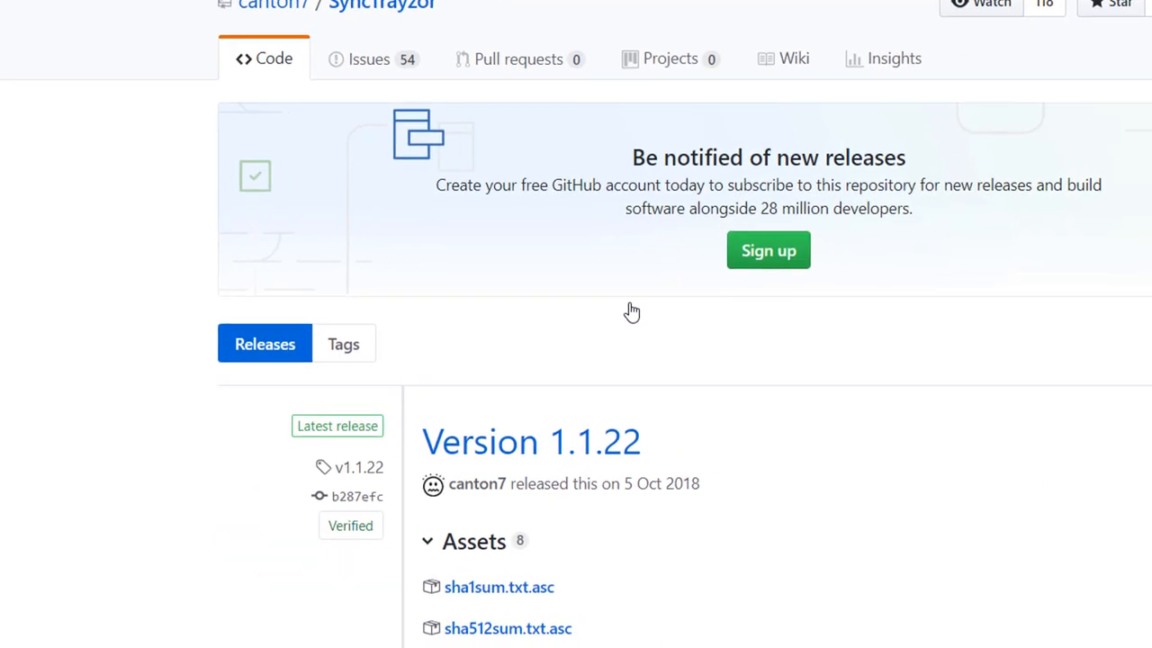
scroll(down, 3)
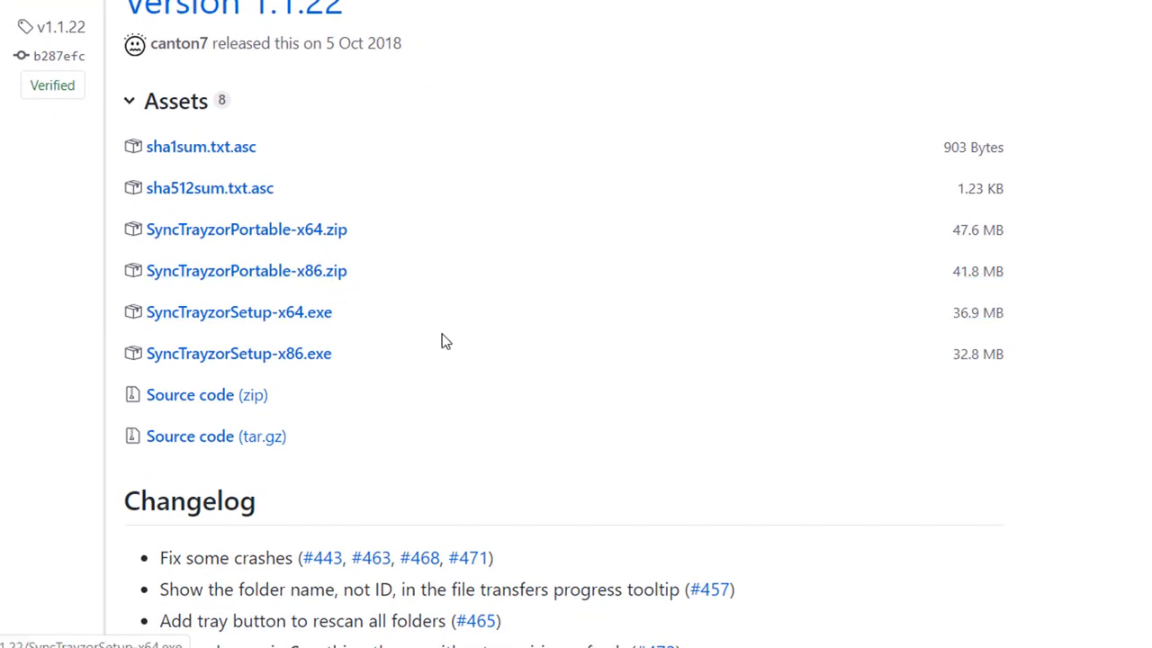
mouse_move(450, 340)
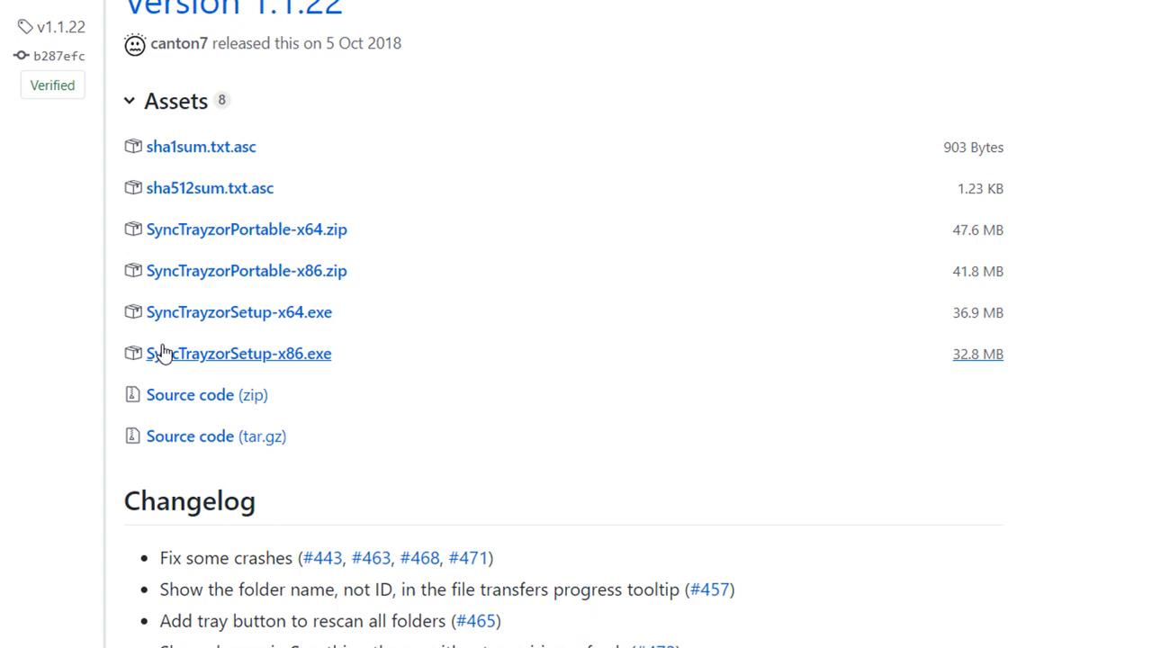
mouse_move(261, 339)
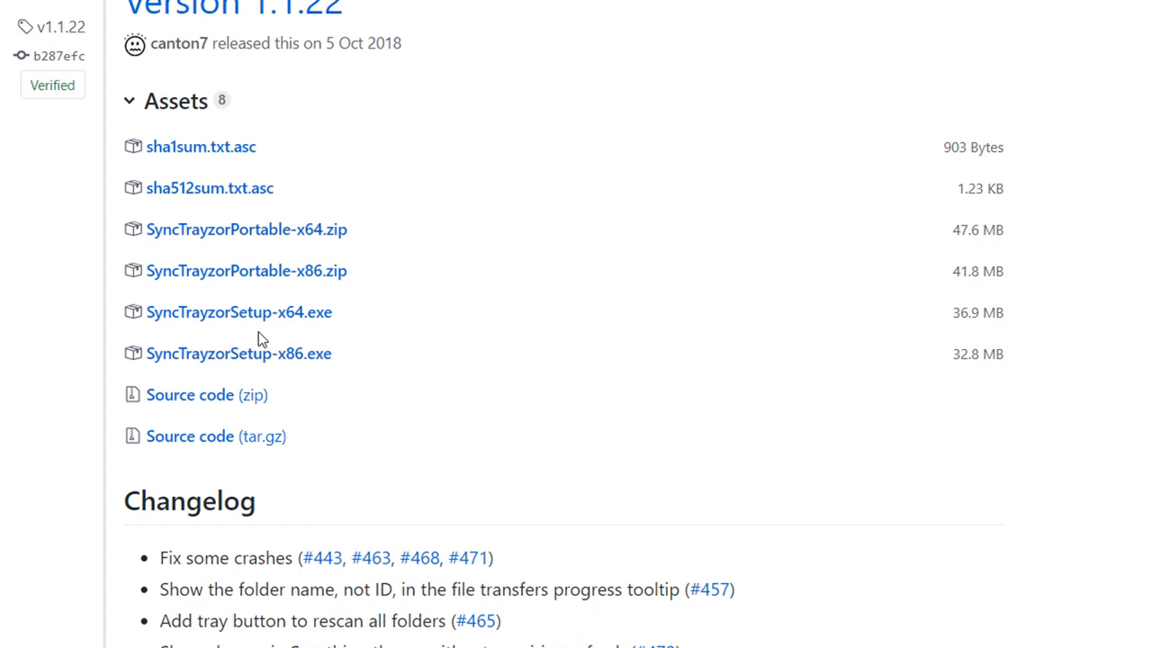
mouse_move(312, 335)
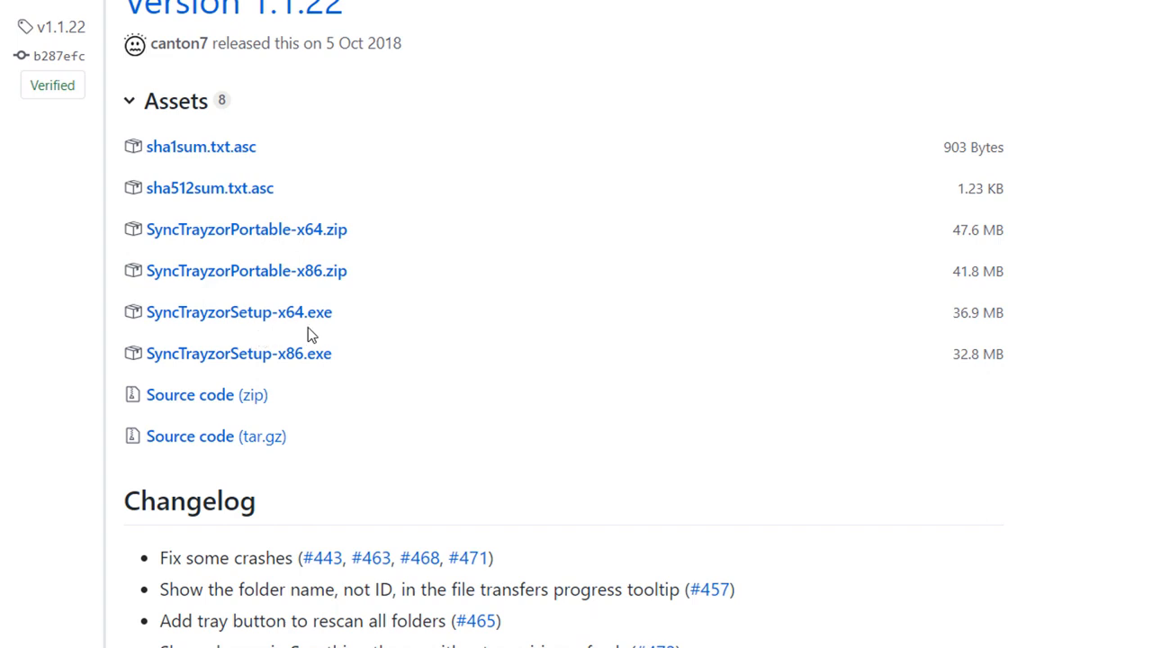
mouse_move(306, 376)
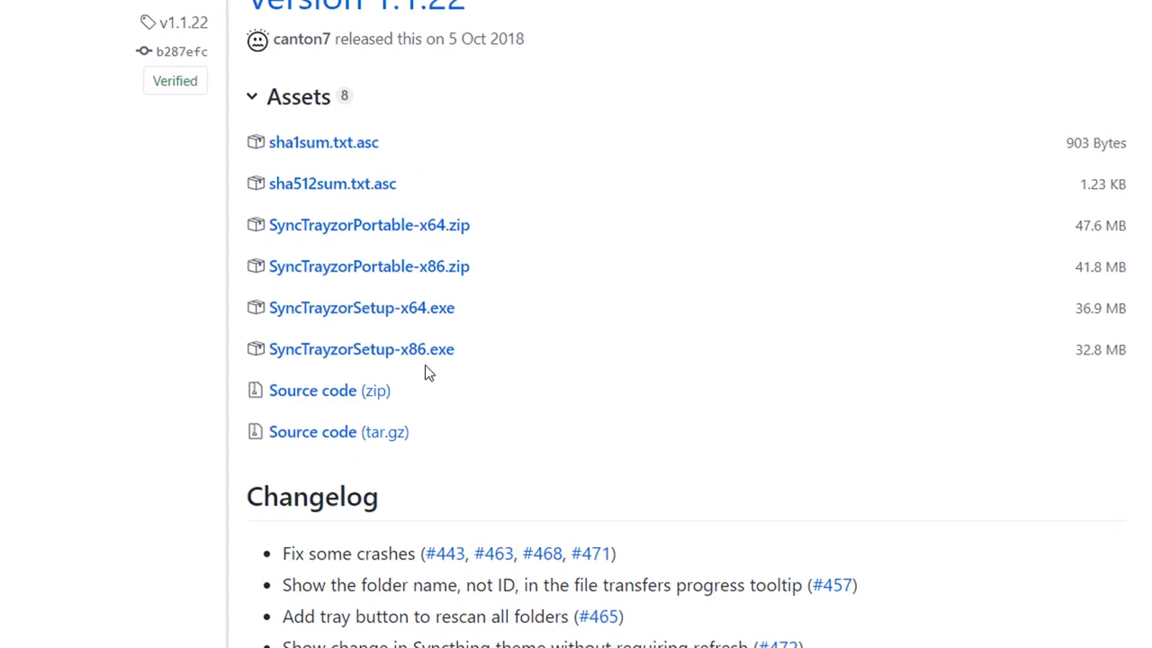
scroll(down, 3)
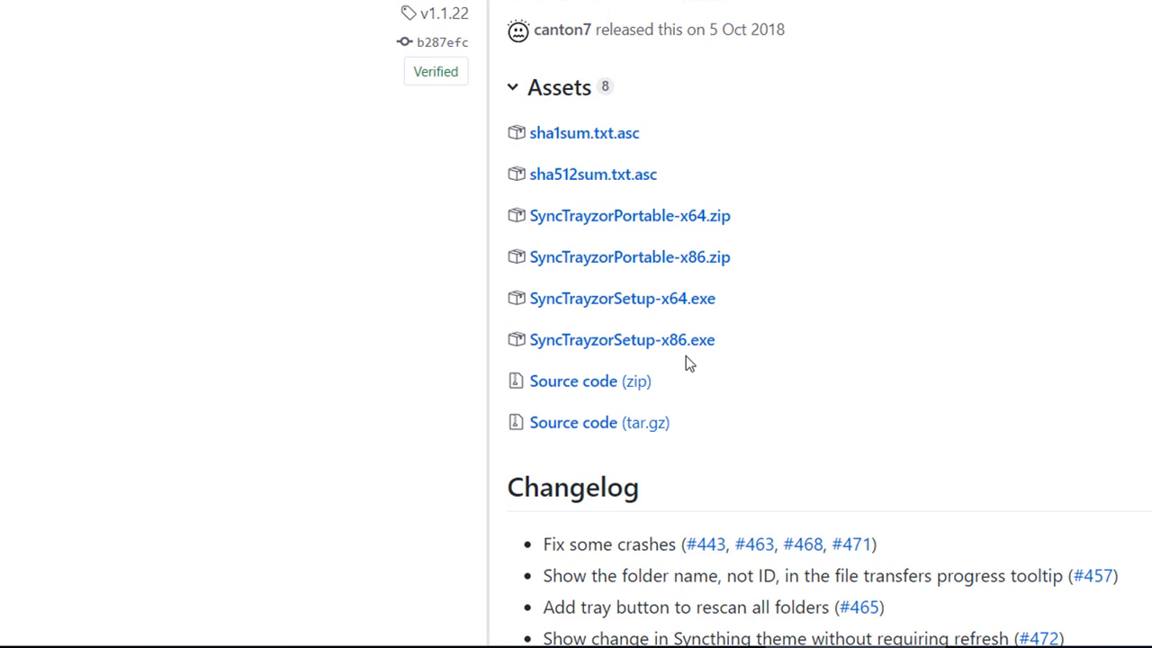
Run a 'control /name microsoft...' Control Panel command from the Windows Run dialog
key(Win+r)
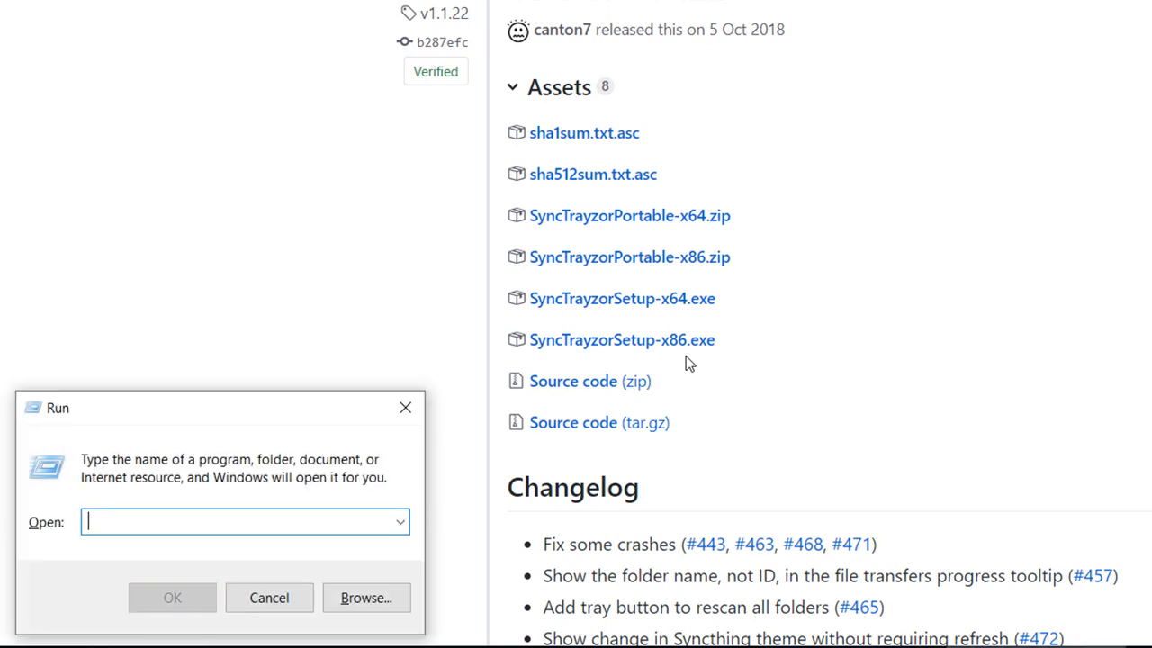
text(c)
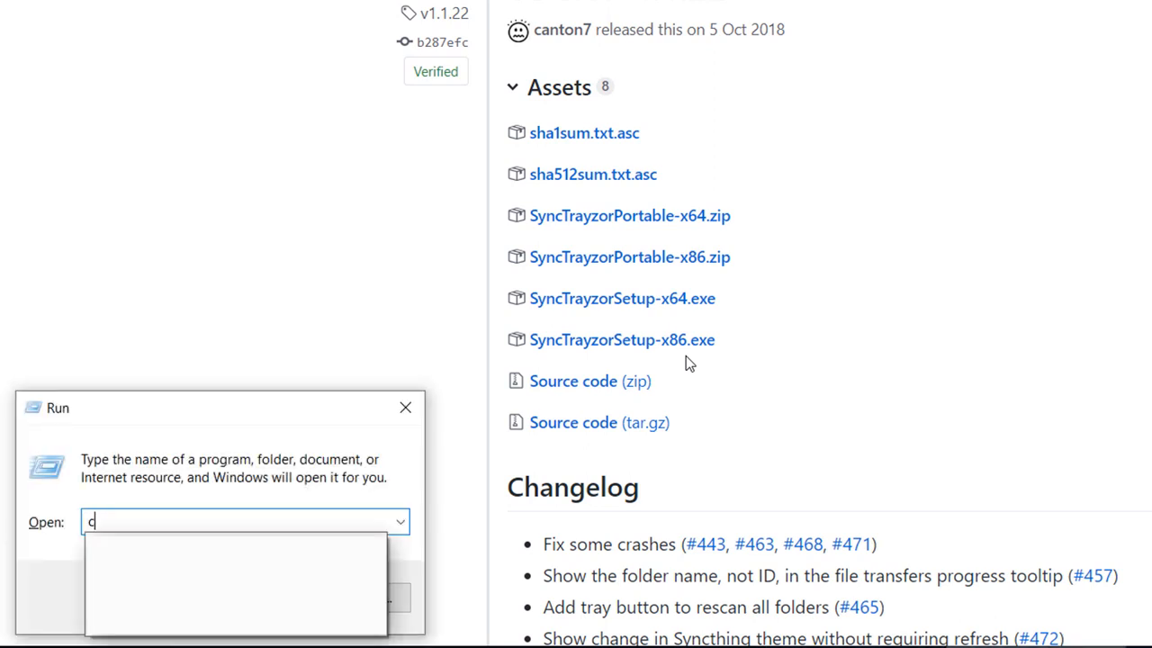
text(ontrol /)
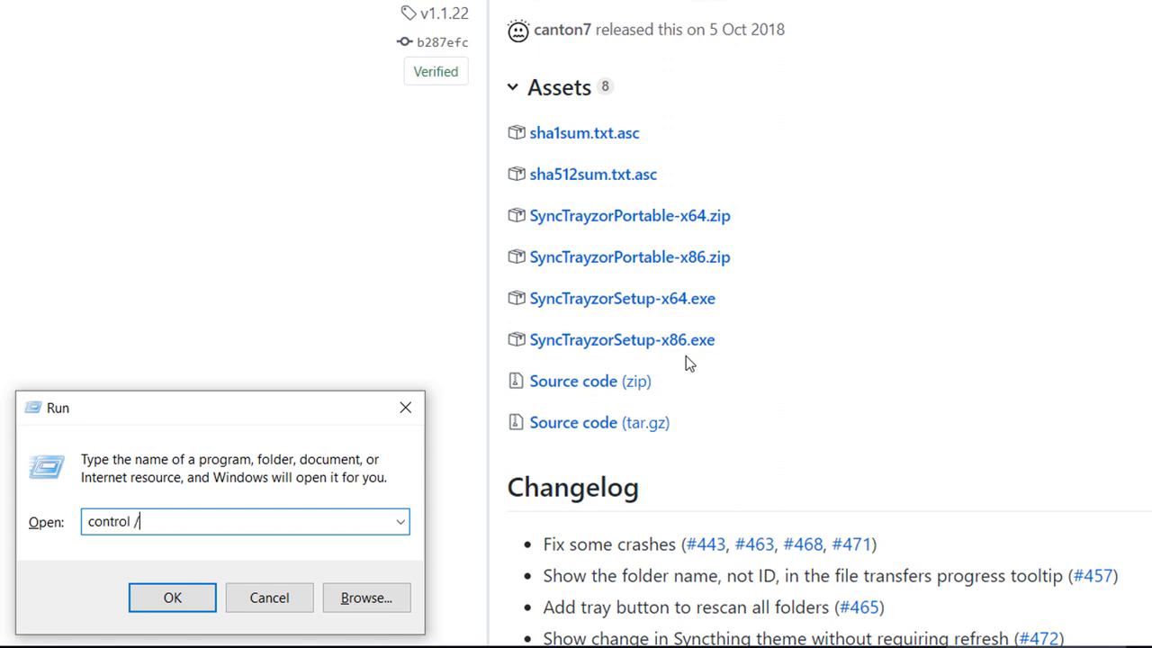
text(name)
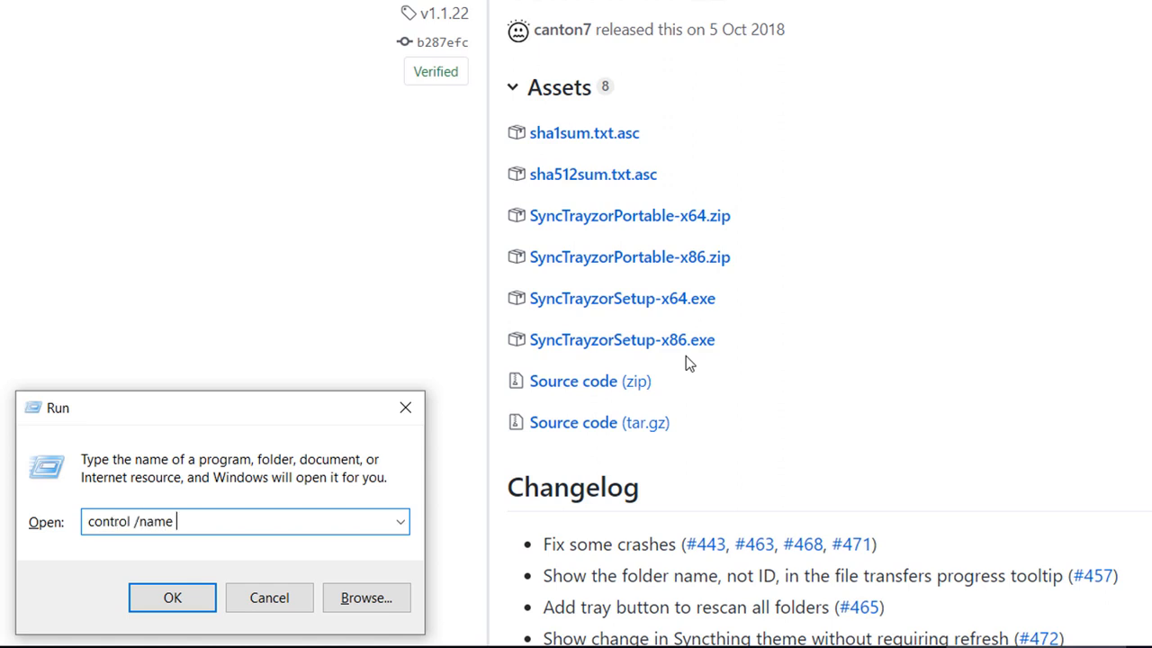
text(microsoft.s)
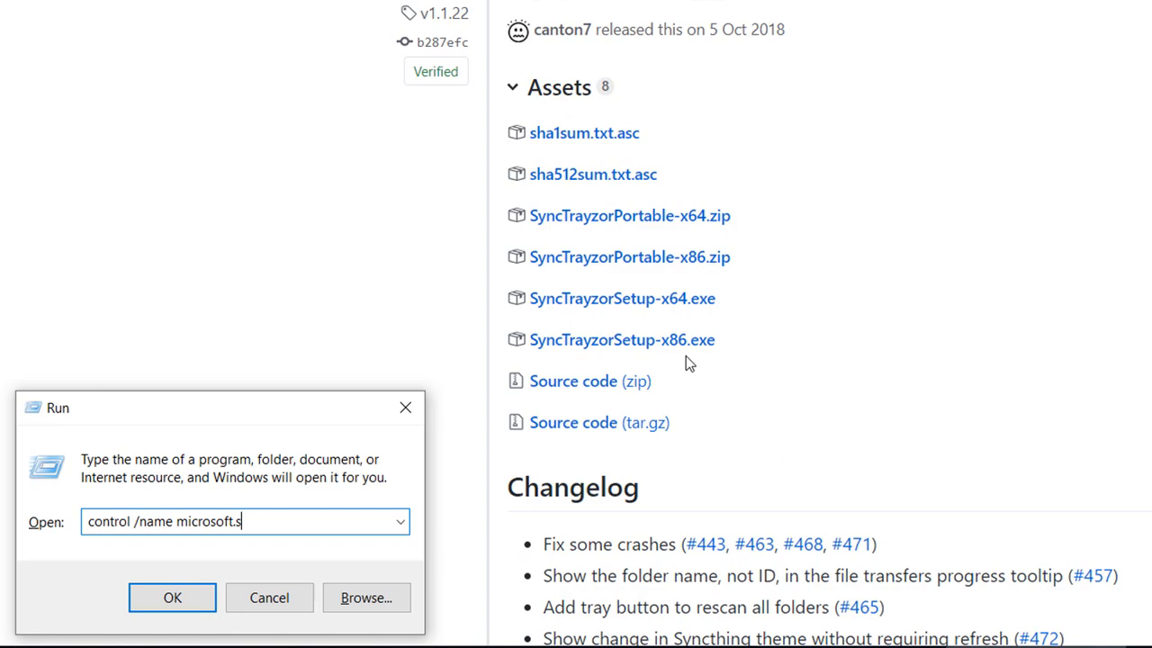
click(172, 598)
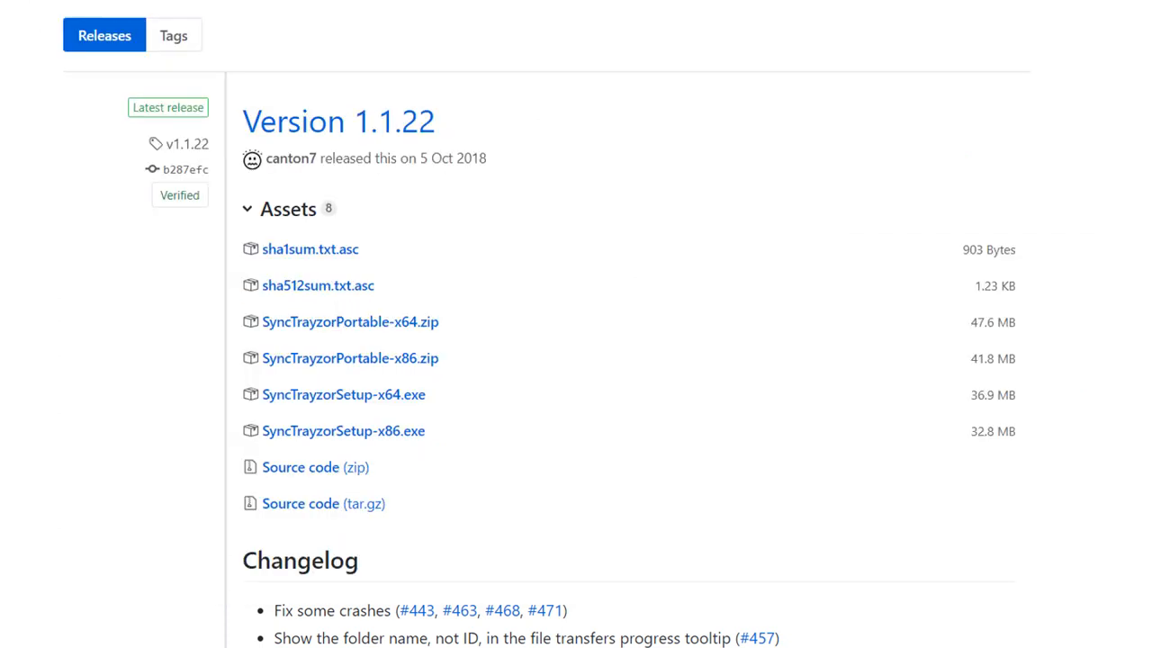
mouse_move(343, 394)
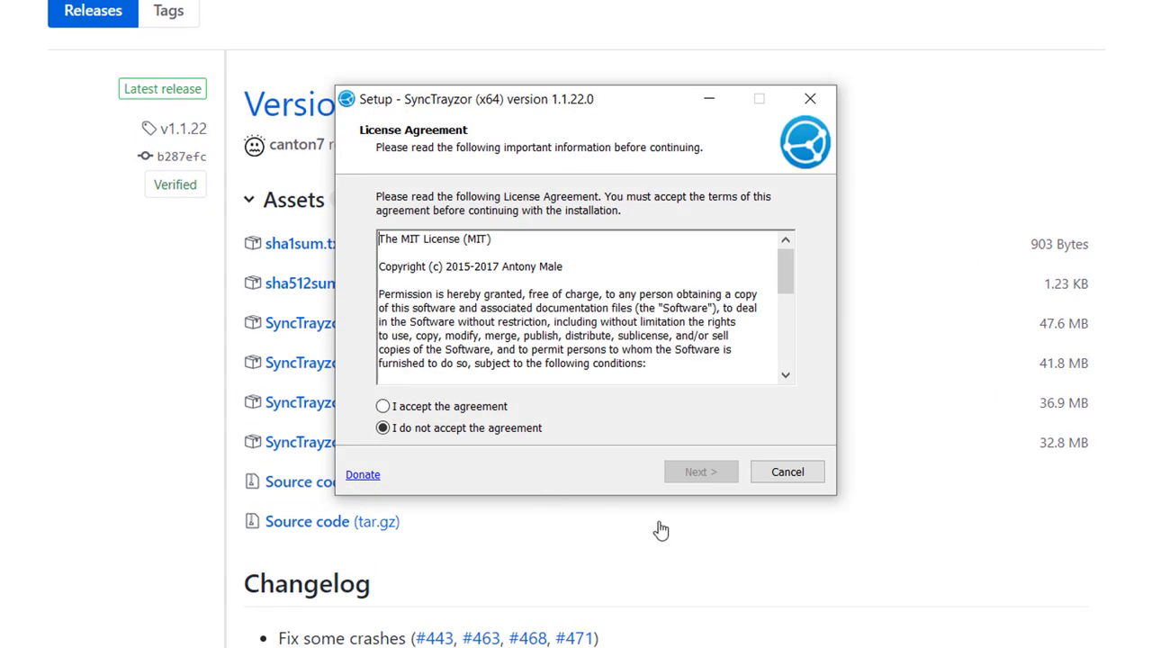
Accept the license and install SyncTrayzor x64 1.1.22 without a desktop shortcut, then launch it
click(382, 406)
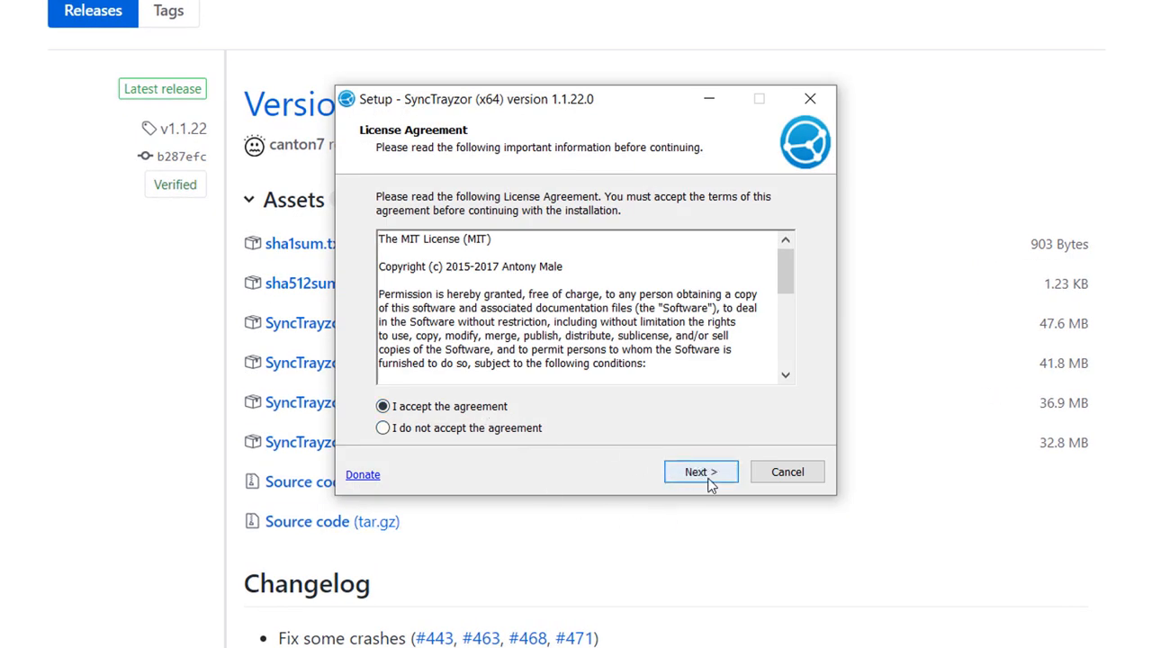
click(700, 471)
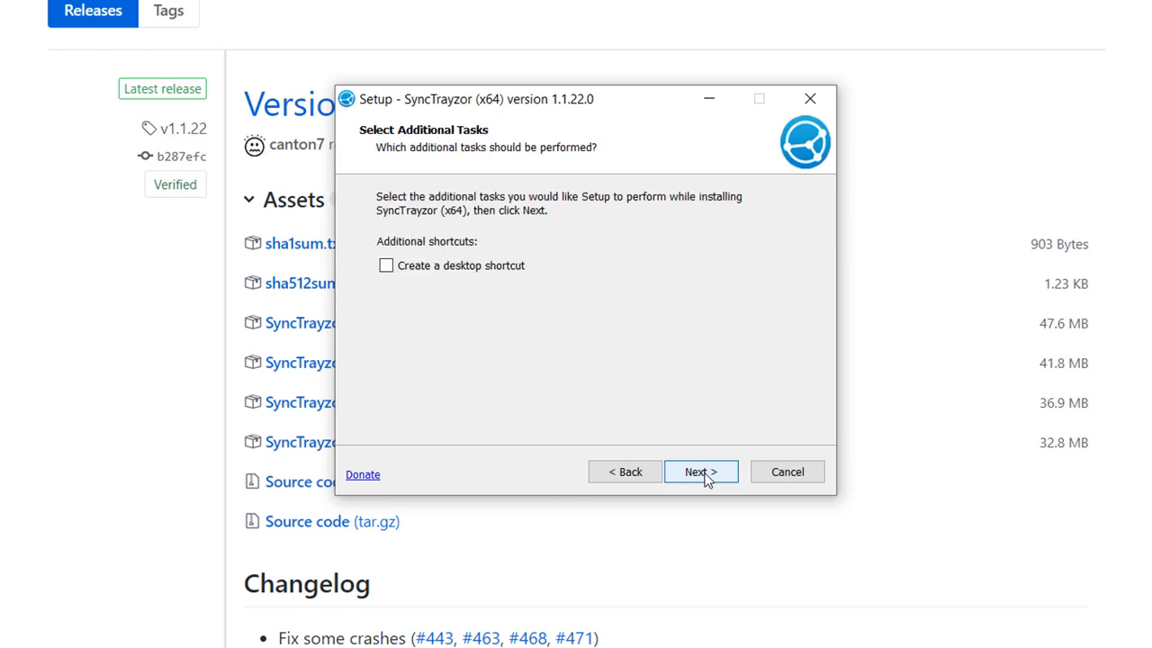
click(700, 471)
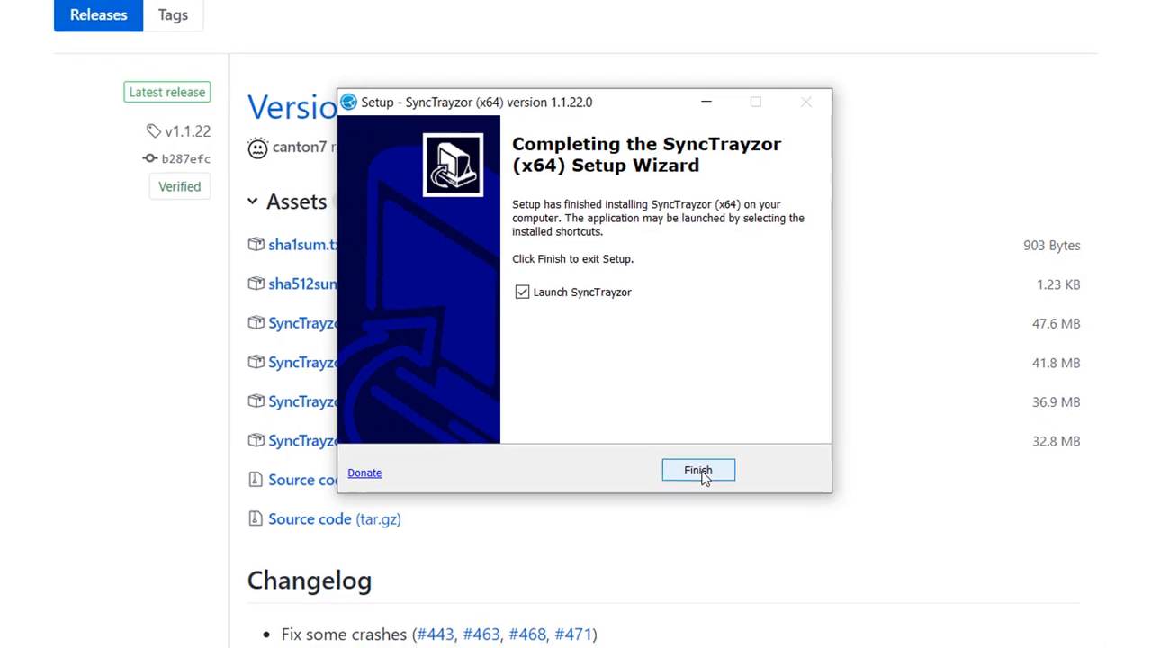
click(697, 469)
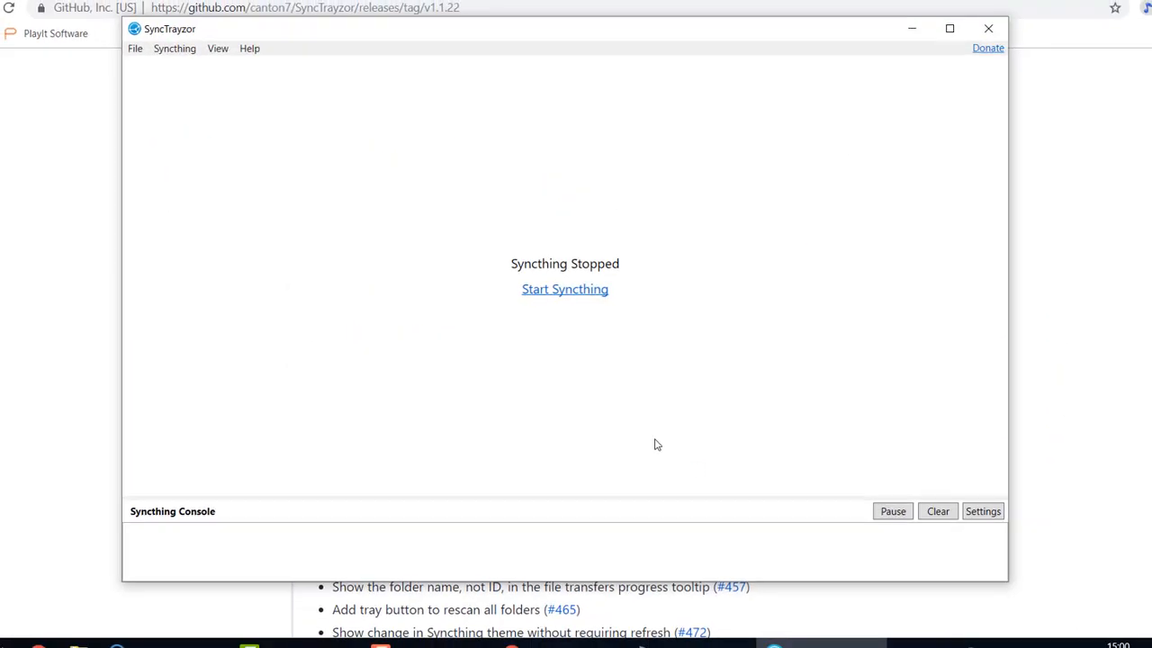
Allow Syncthing through the Windows firewall and decline anonymous usage reporting
click(564, 288)
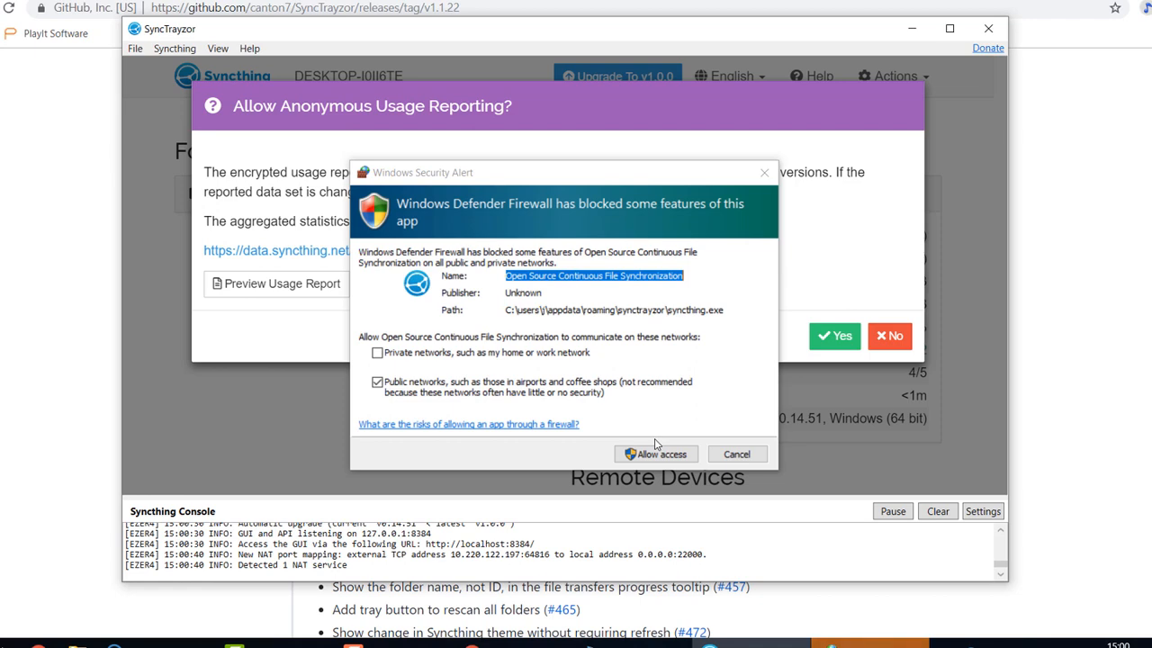
click(655, 453)
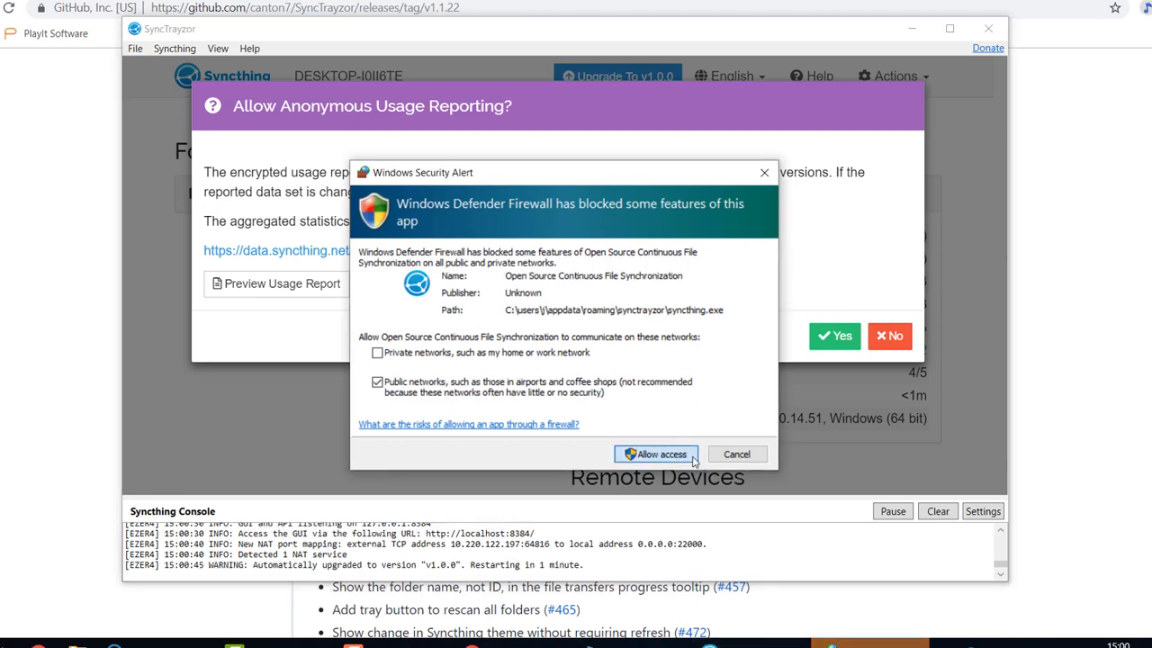
click(656, 453)
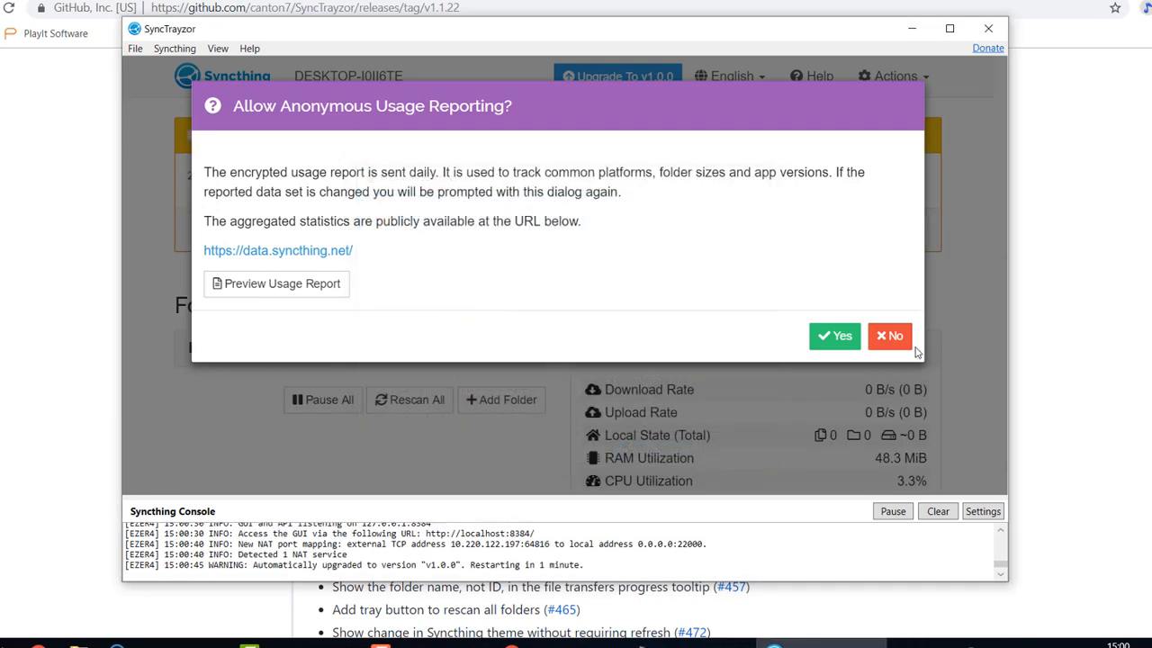
click(889, 336)
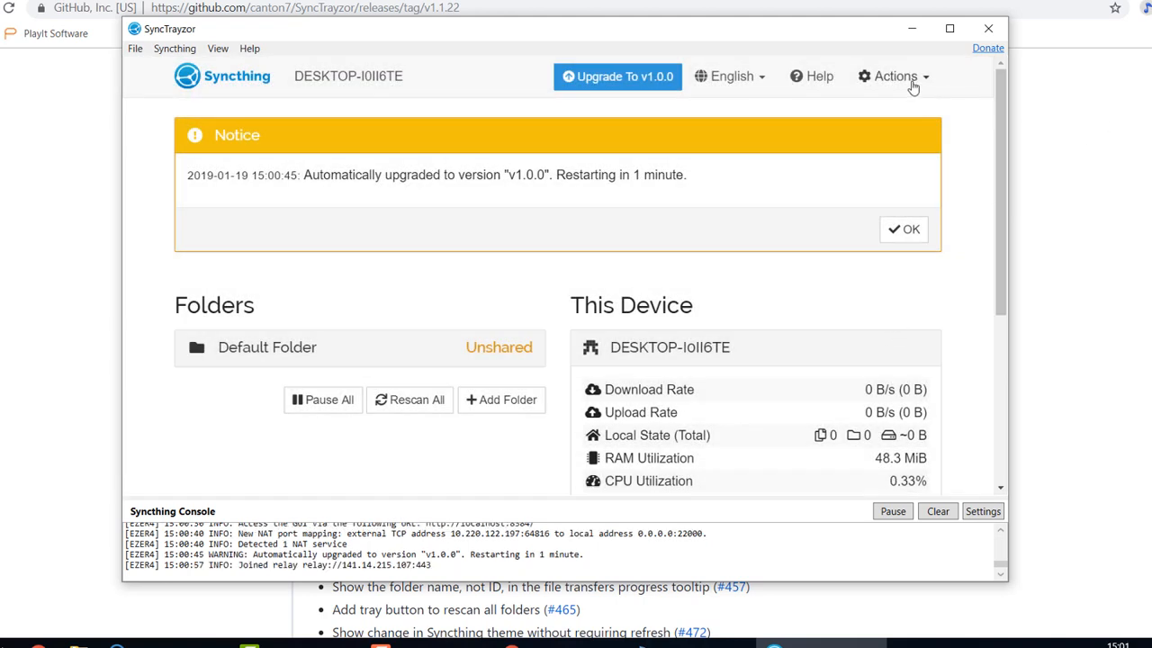
Display this computer's device ID via Actions > Show ID and select it
click(891, 76)
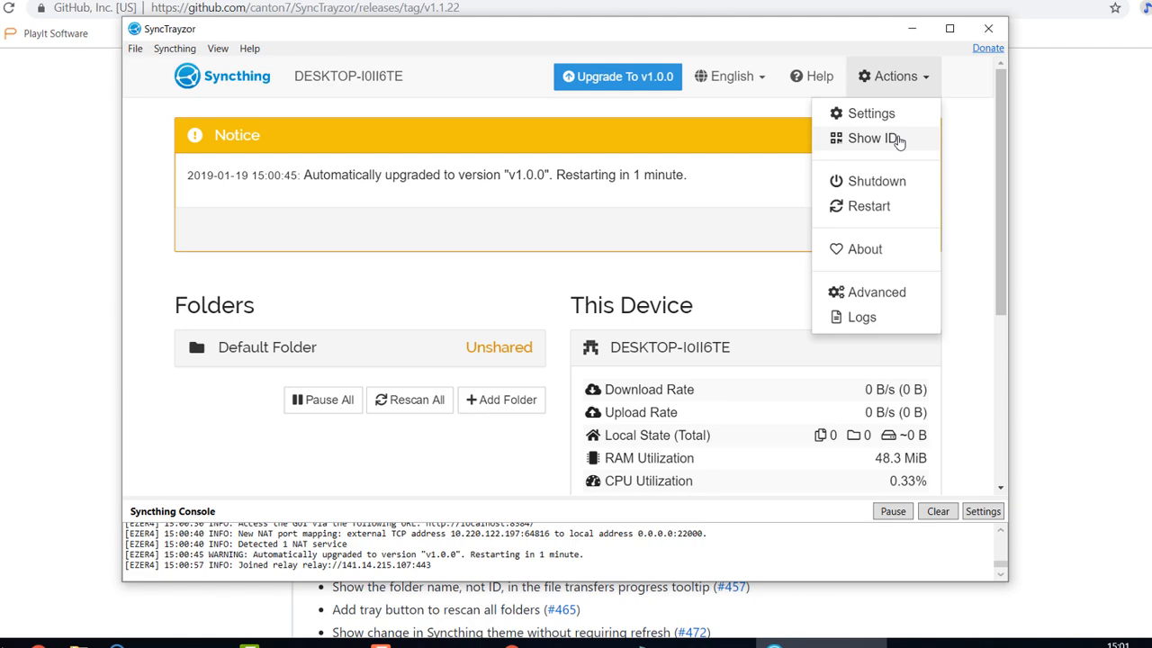
click(872, 138)
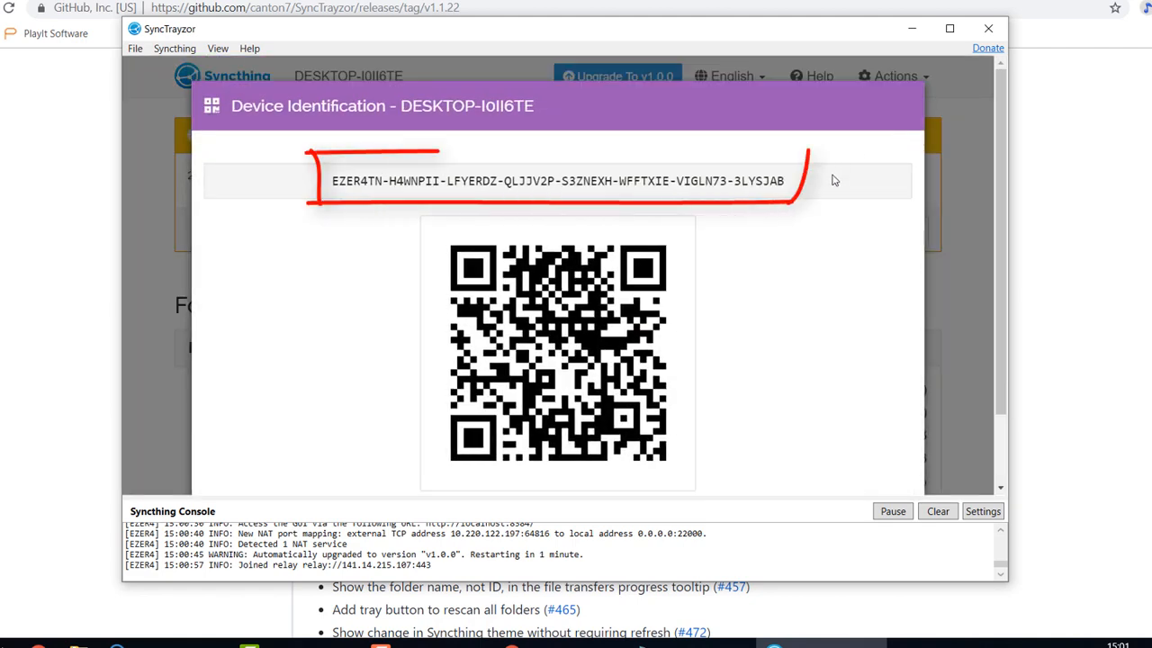
triple_click(557, 181)
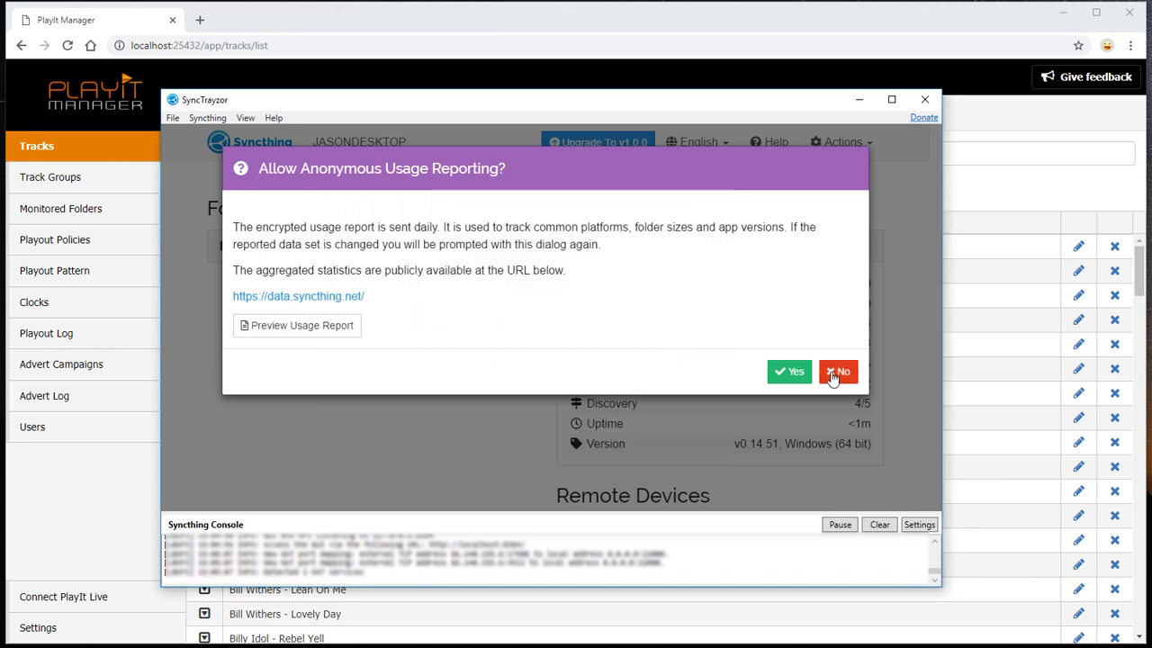
Answer No to anonymous usage reporting on JASONDESKTOP's Syncthing
click(838, 371)
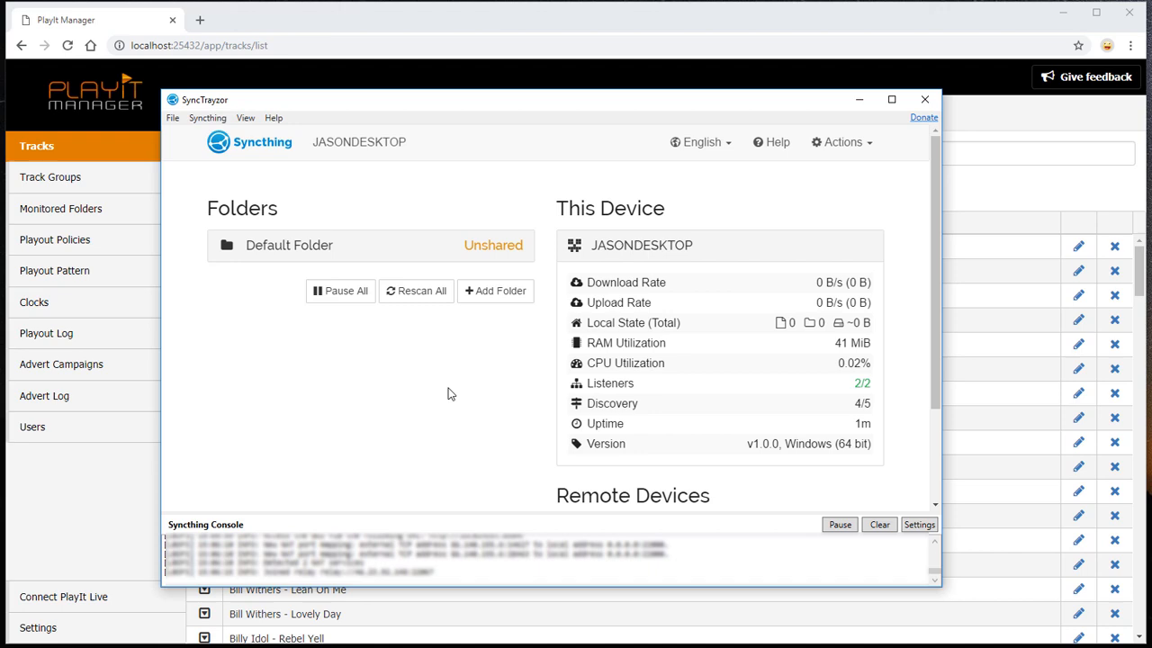
mouse_move(466, 373)
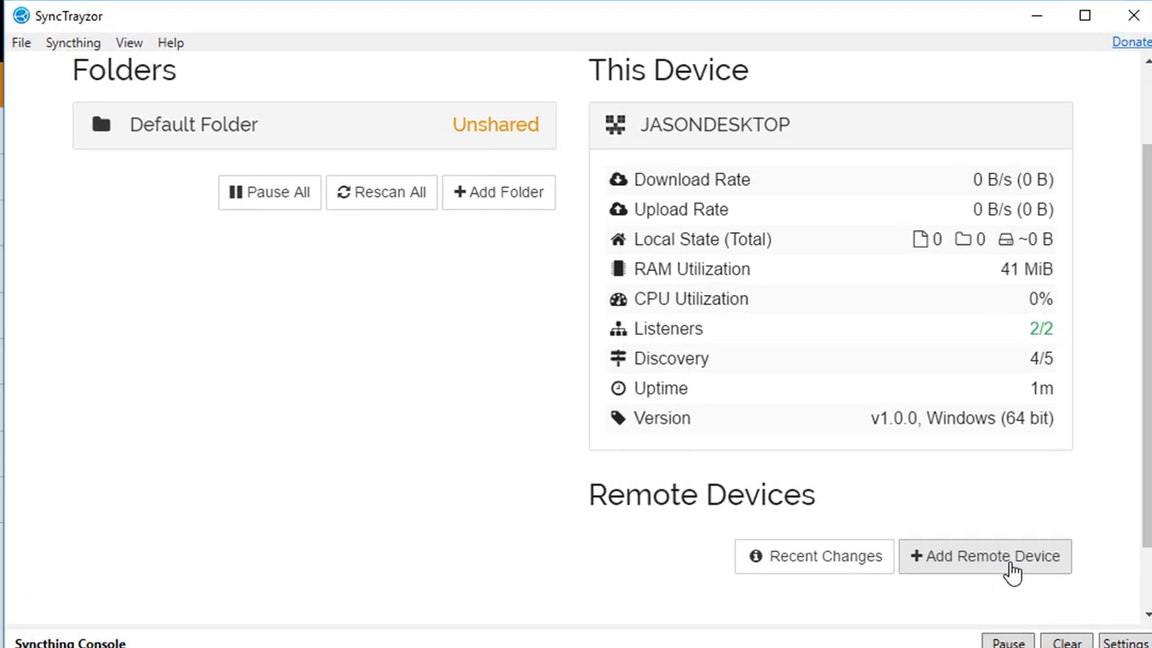
Add remote device 'PLAYIT LIVE' from the pasted device ID and save it
click(985, 555)
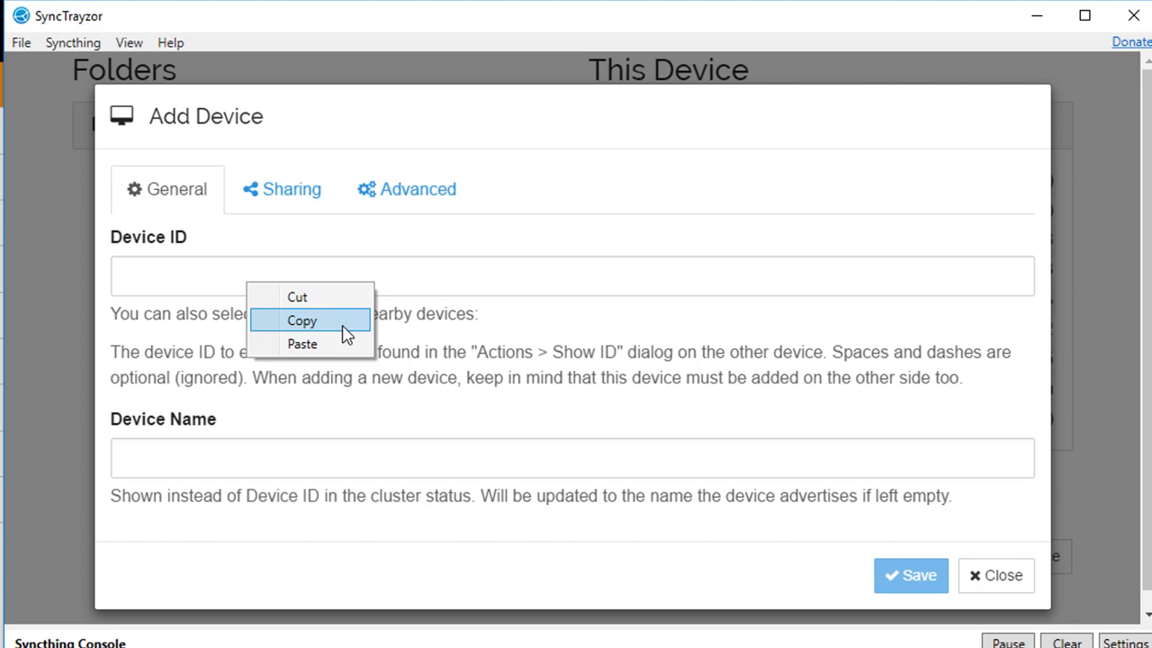
click(302, 344)
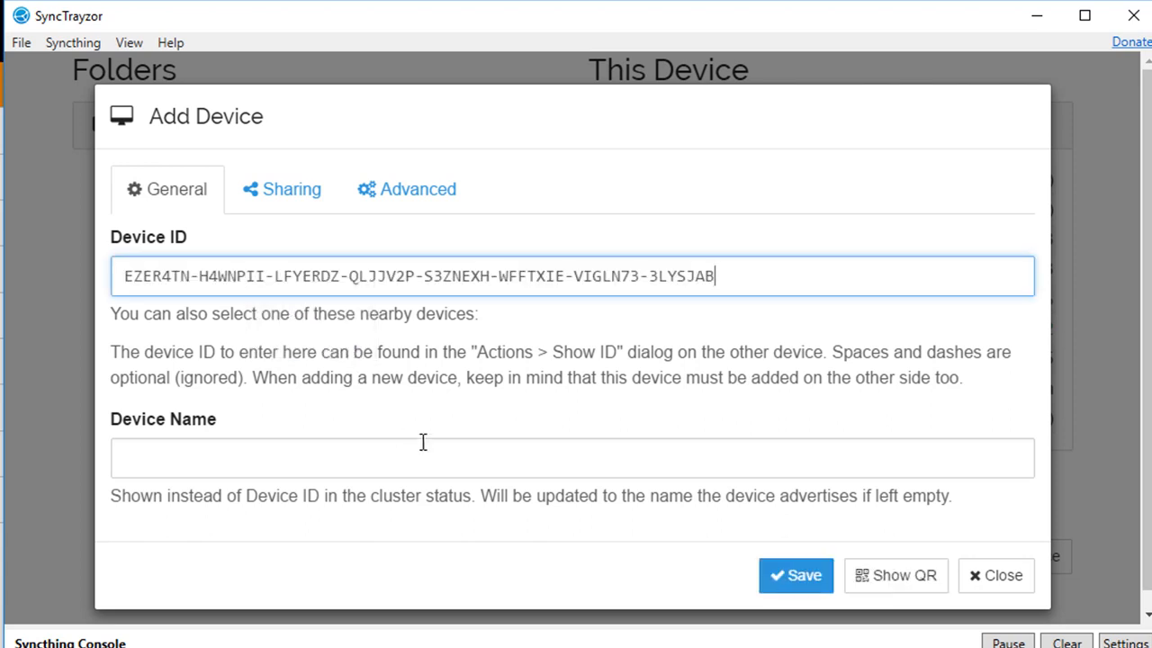
click(438, 457)
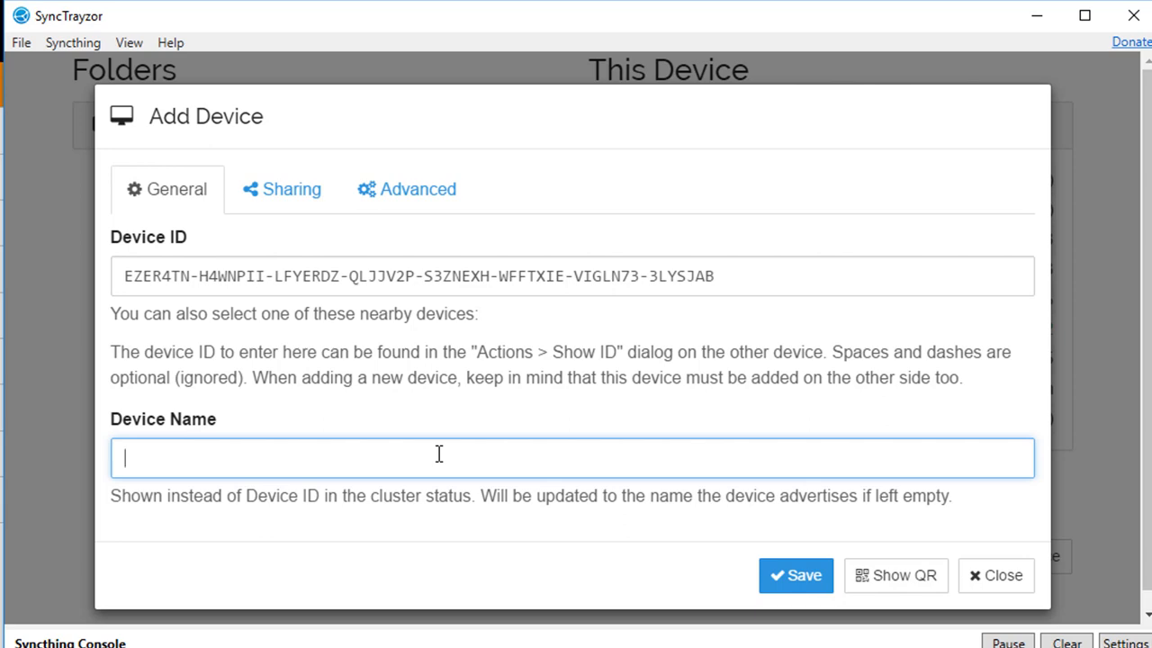
text(PLAYI)
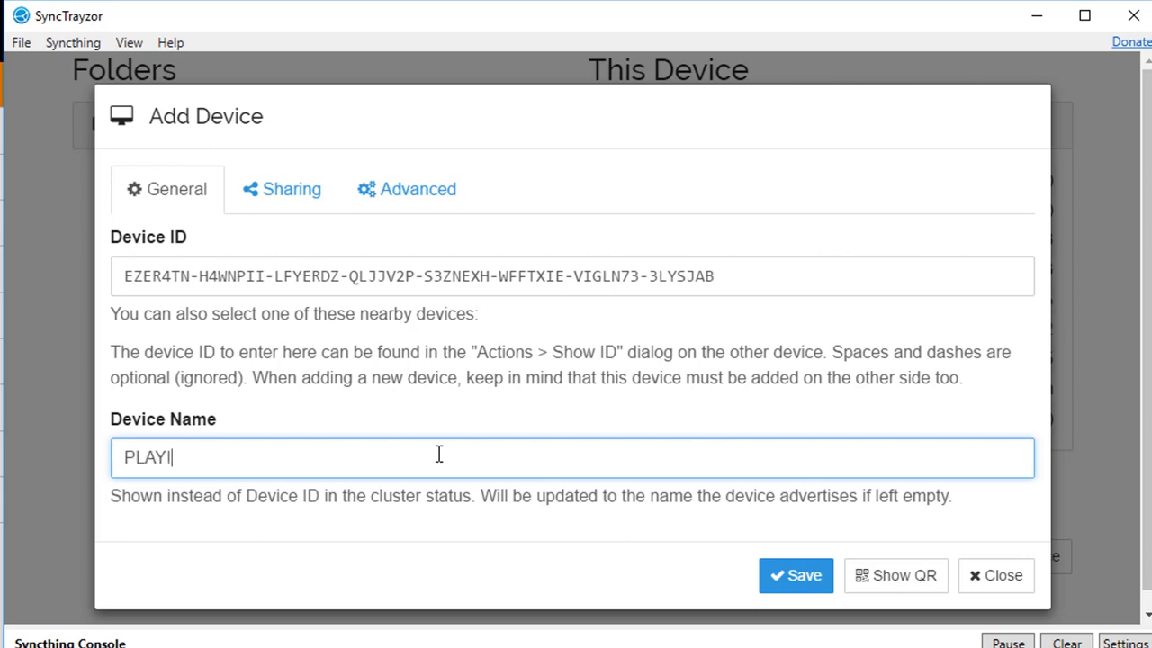
text(T LIVE)
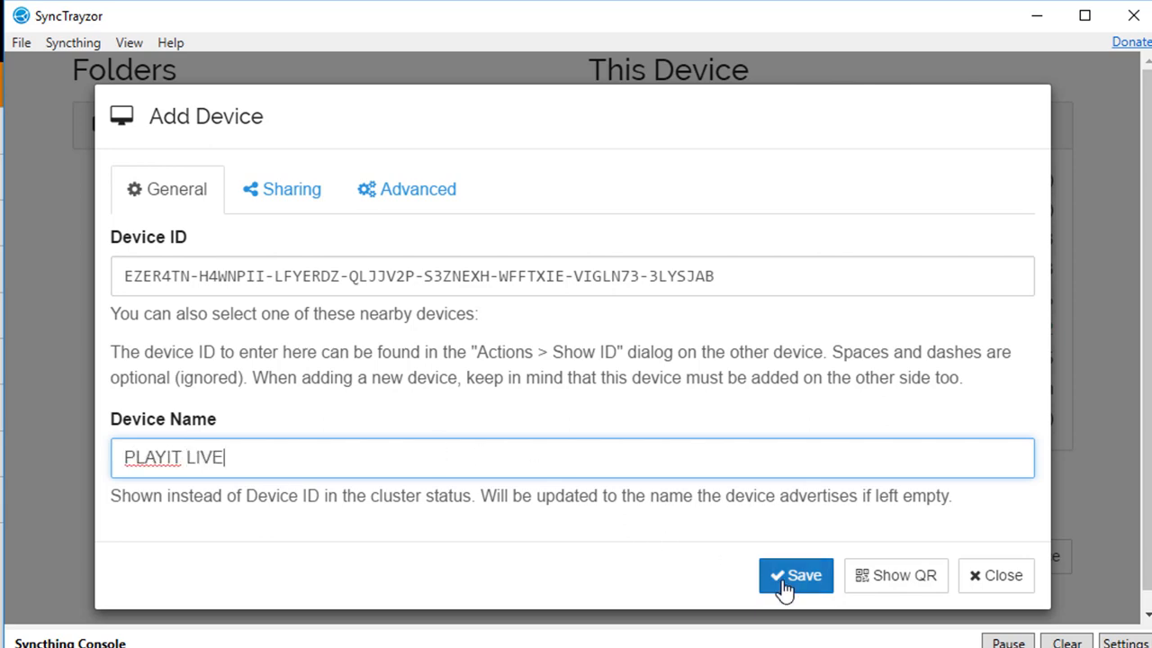
click(795, 575)
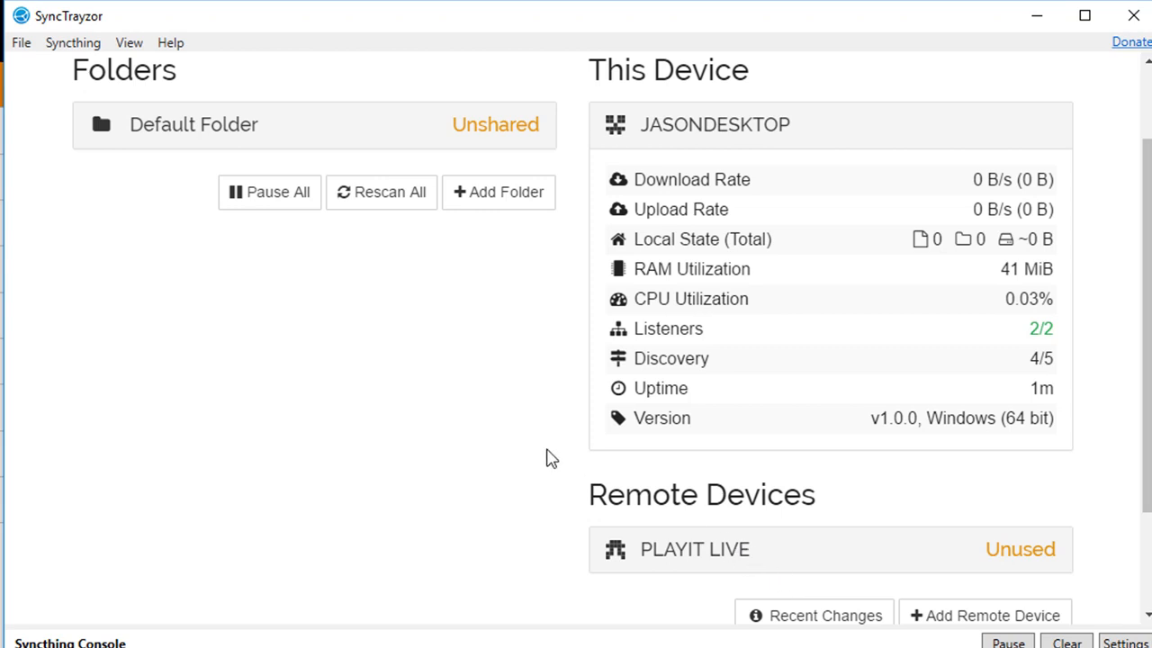
mouse_move(1050, 565)
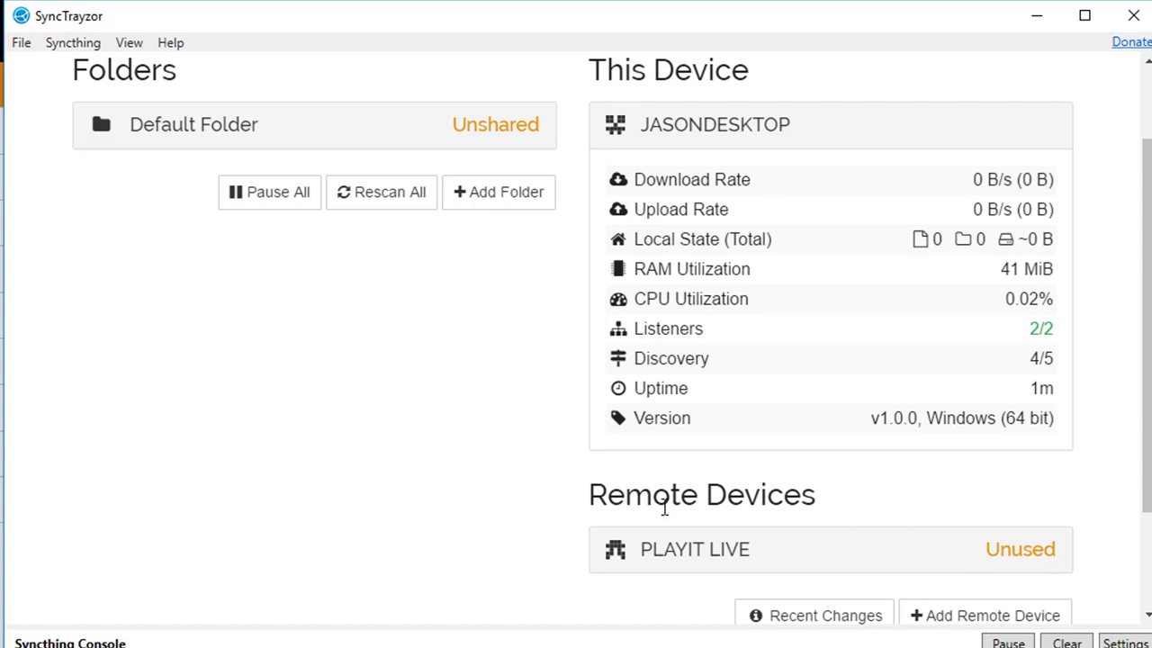
mouse_move(533, 216)
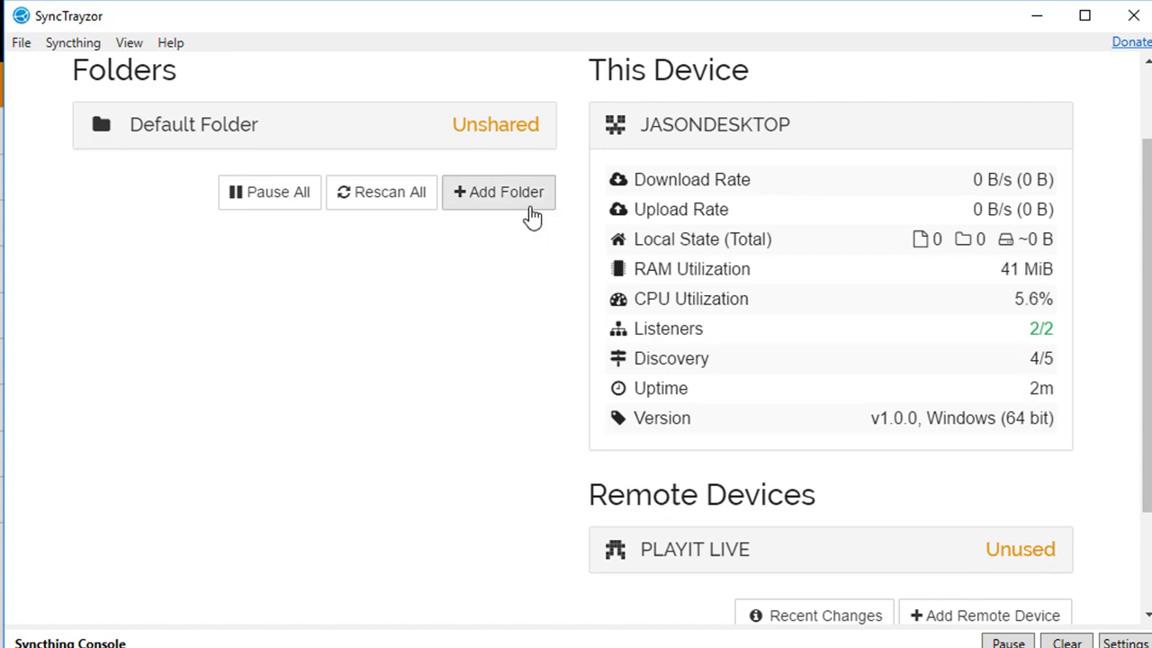
Create folder 'Audio Store' at C:\ProgramData\PlayIt Manager\AudioStore, shared with PLAYIT LIVE
click(498, 192)
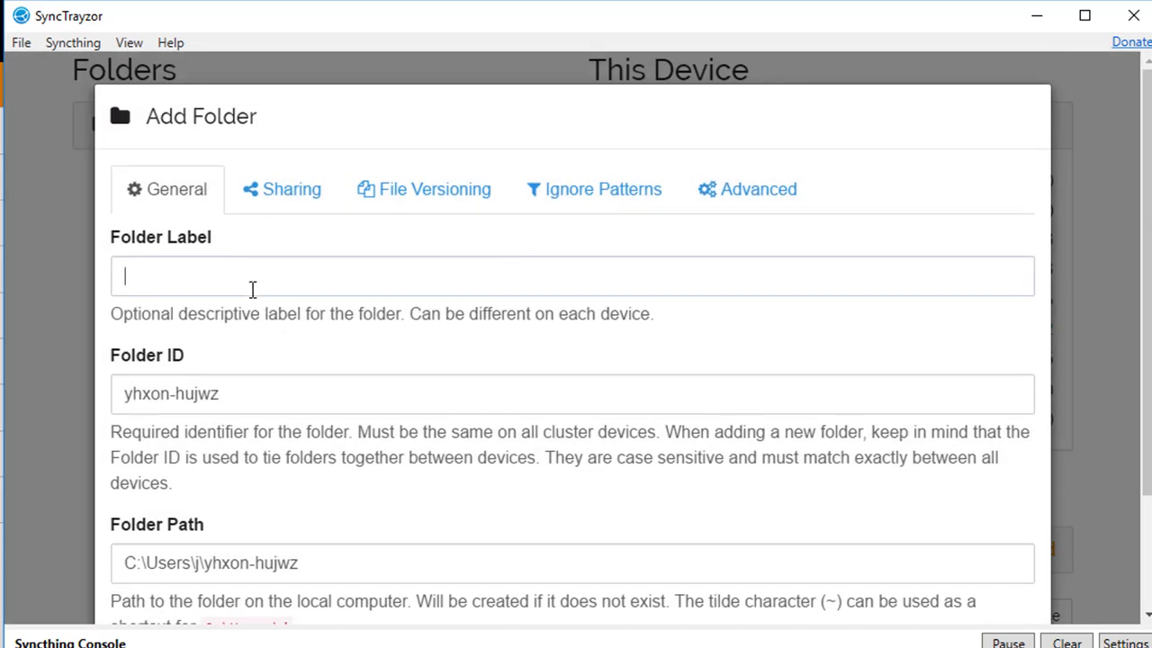
text(Audio Store)
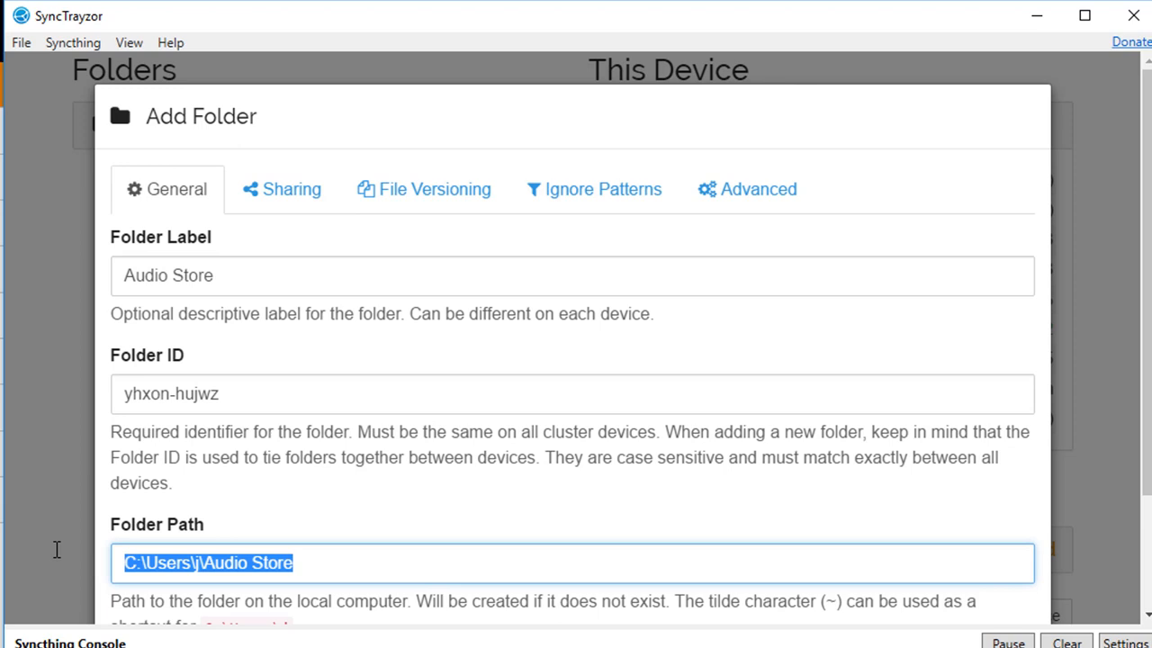
text(C:\Pr)
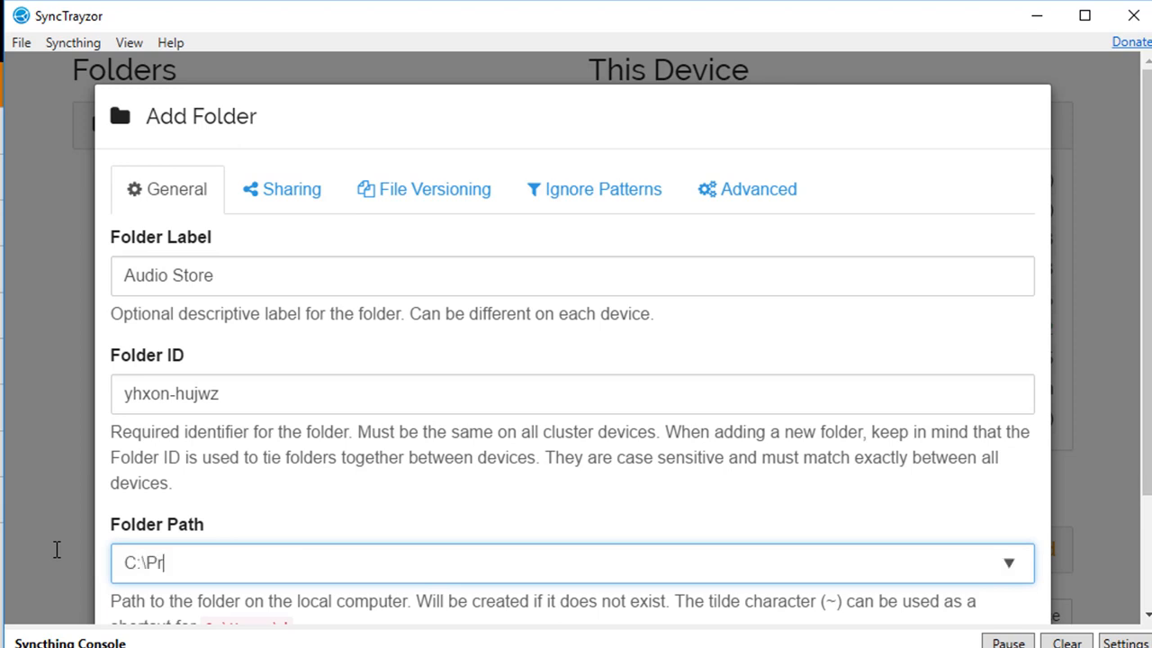
text(ogramData\PlayIt Manager\AudioStore)
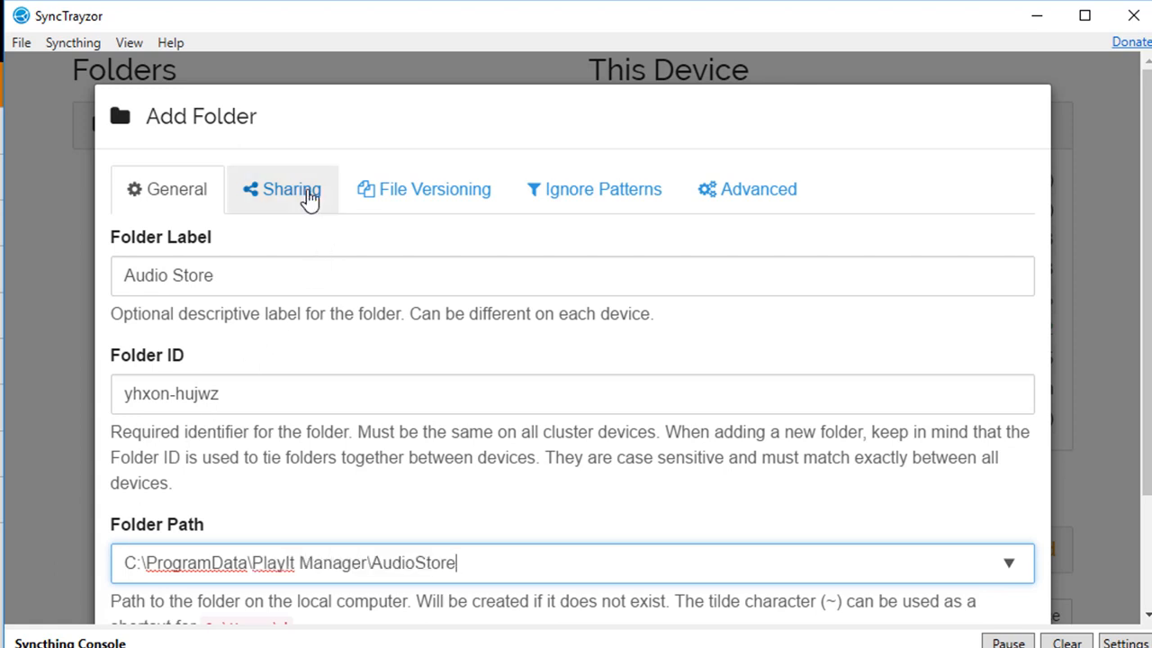
click(282, 189)
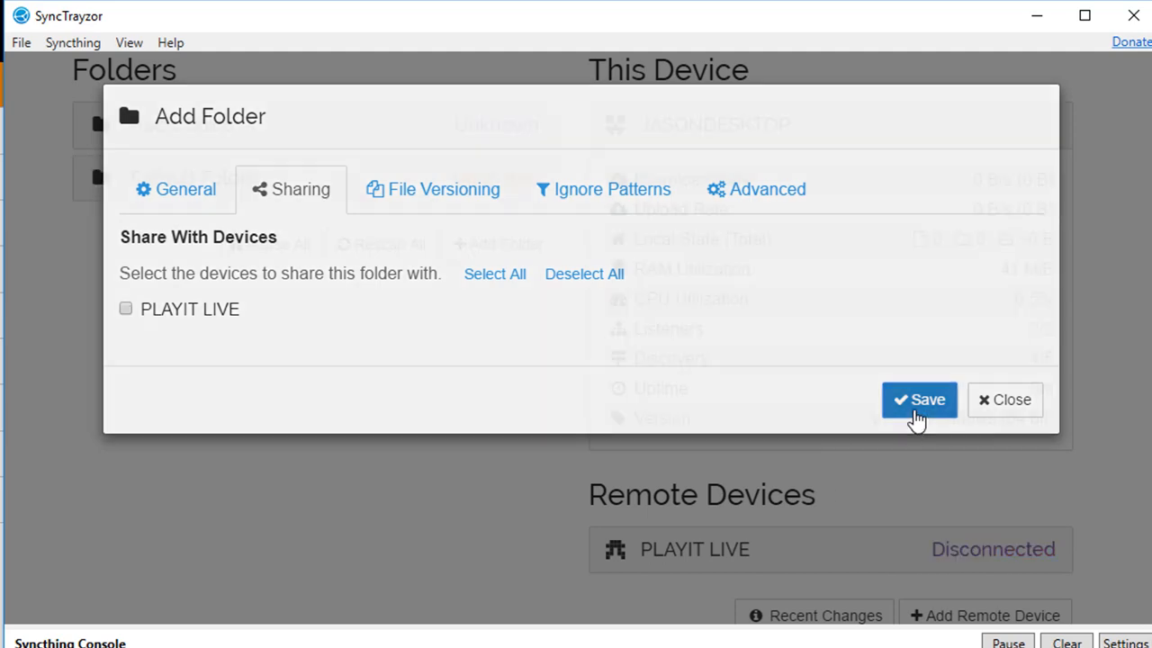
click(918, 399)
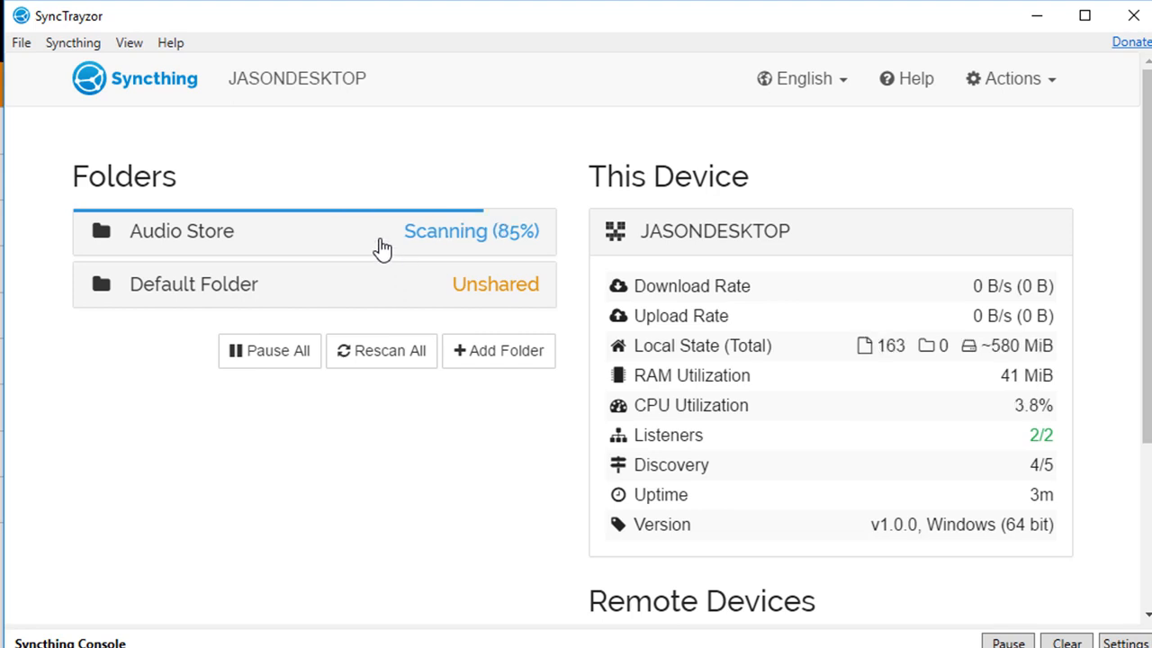
Expand the Audio Store folder entry to view its status, file count and sharing
click(181, 231)
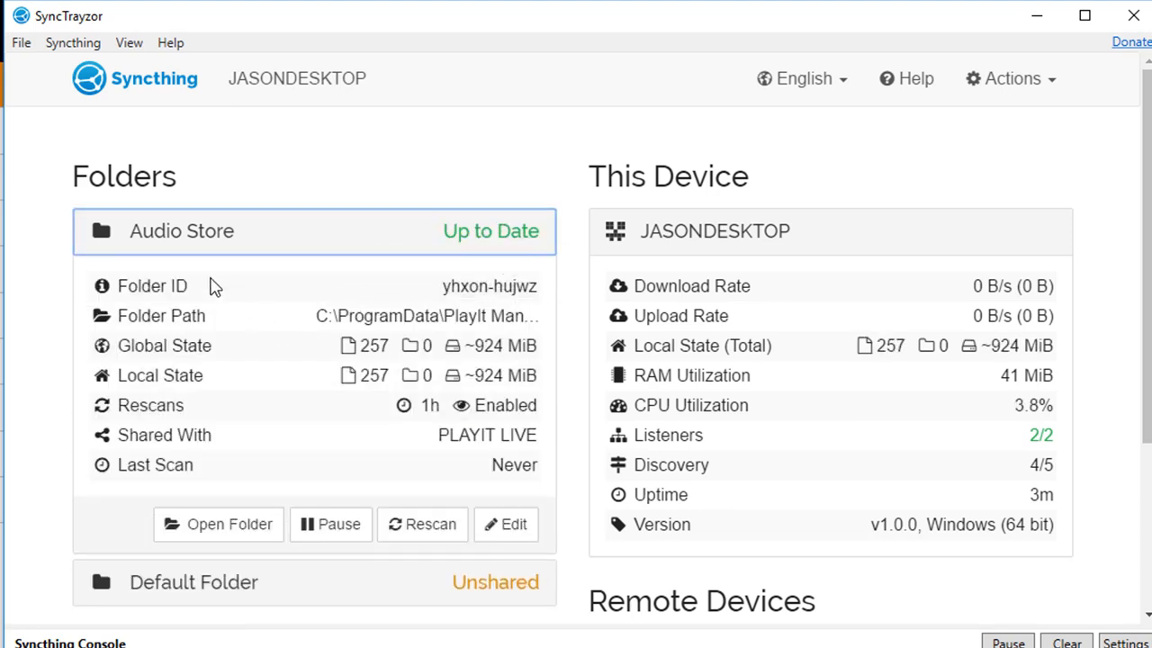
mouse_move(376, 346)
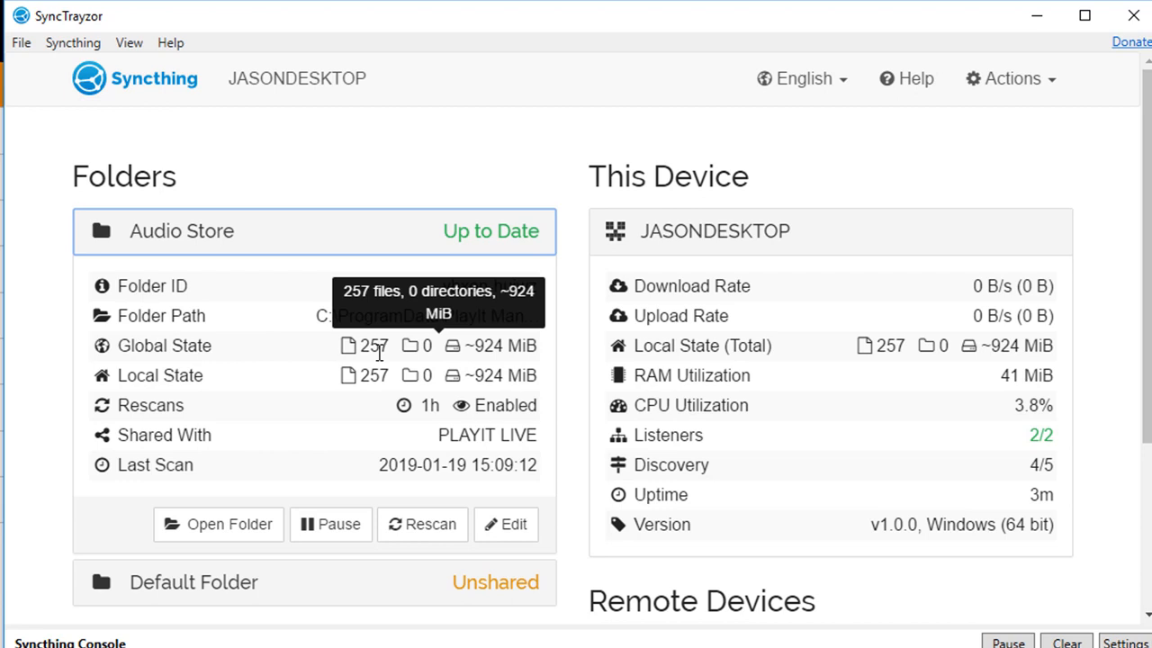
mouse_move(489, 168)
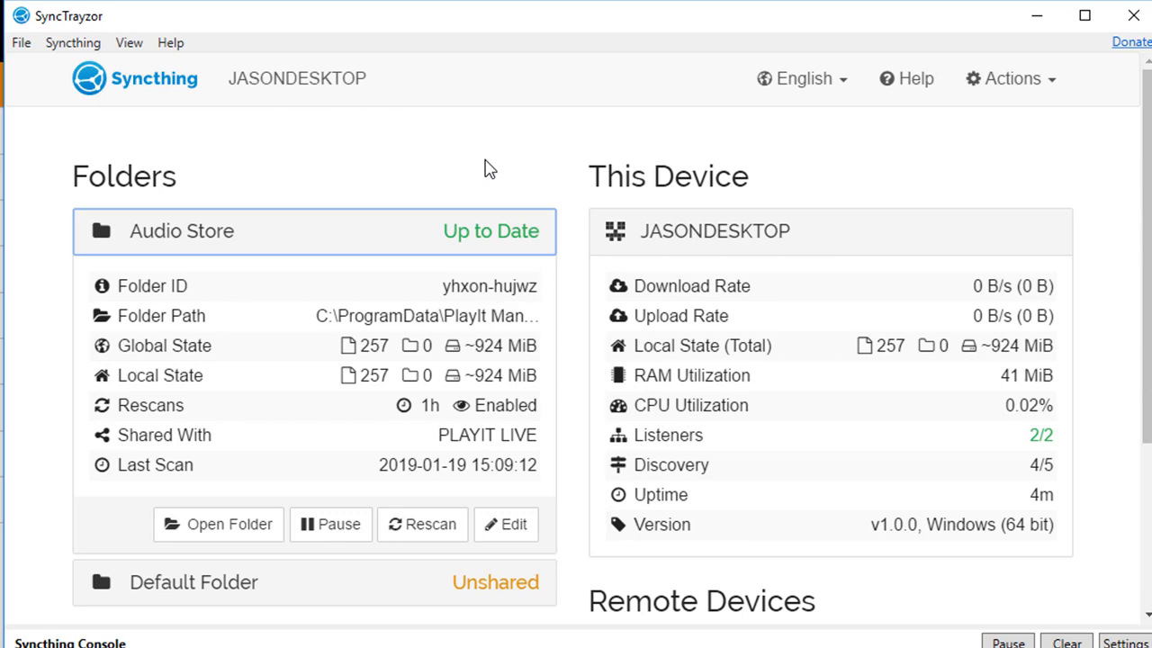
click(1008, 78)
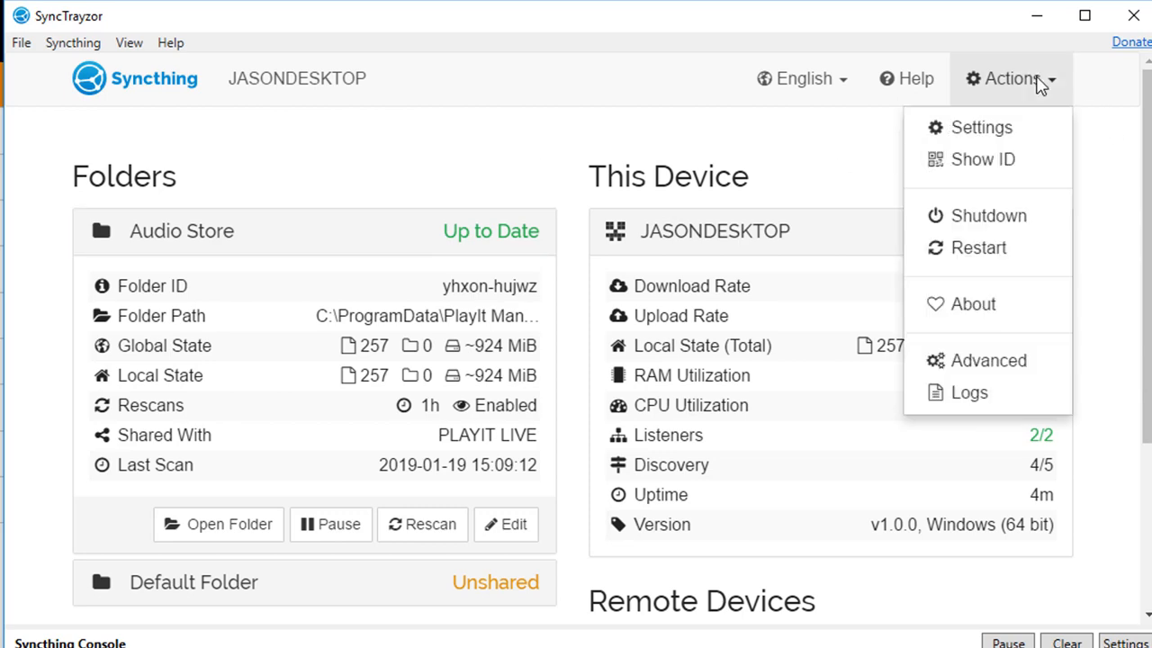
click(981, 159)
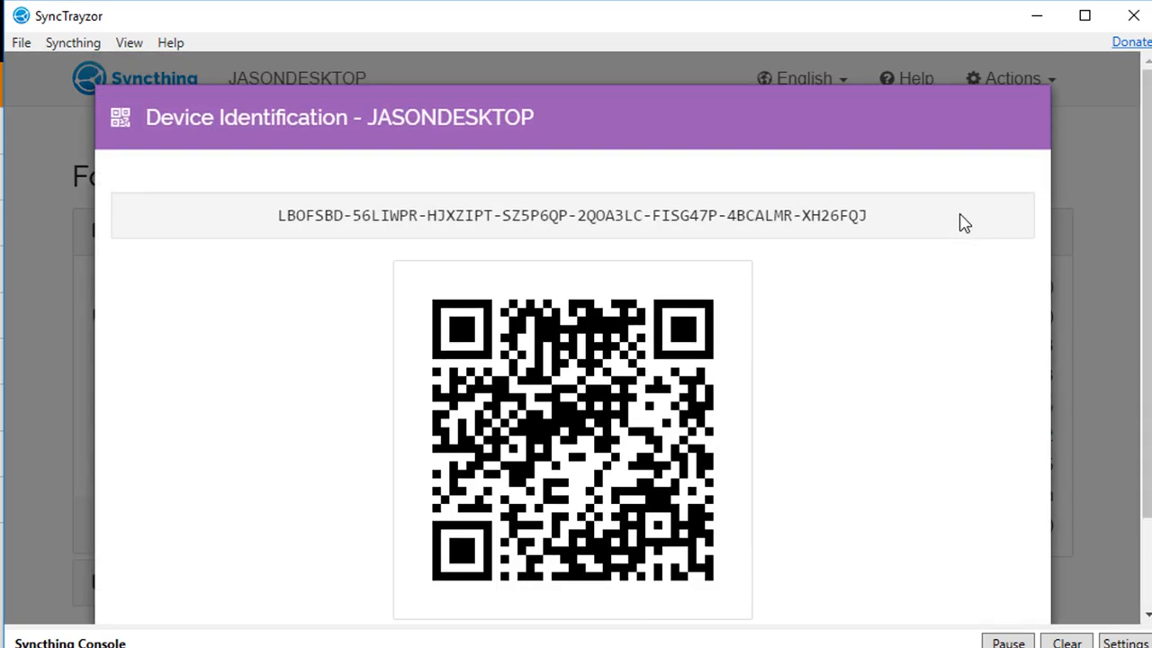
right_click(572, 215)
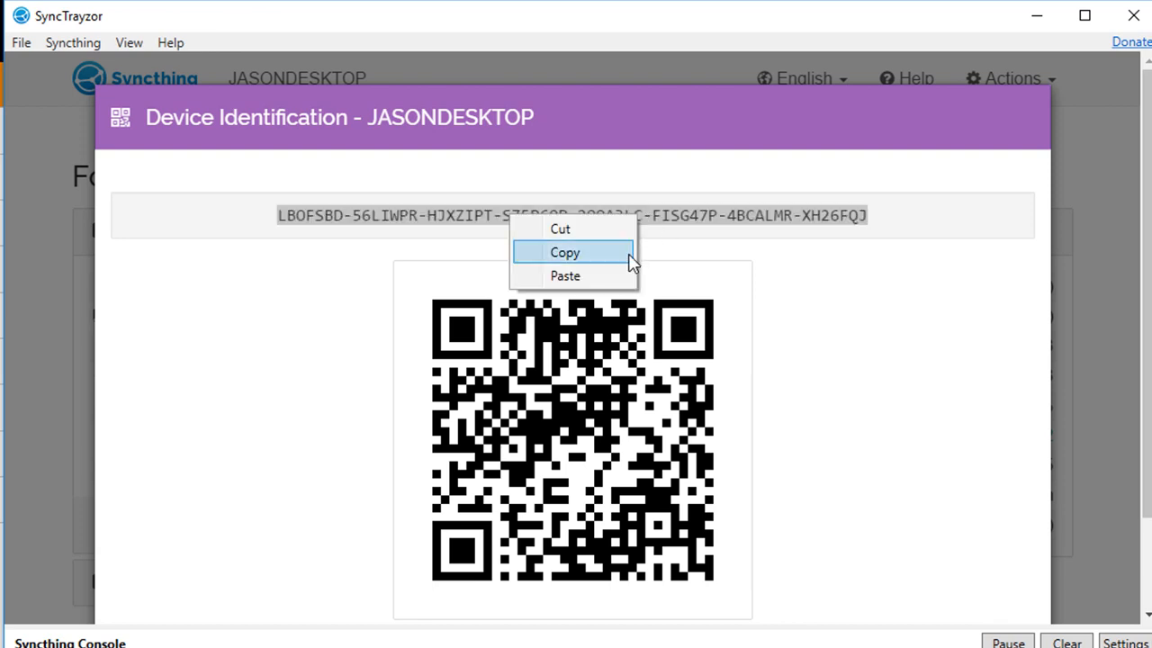
click(565, 252)
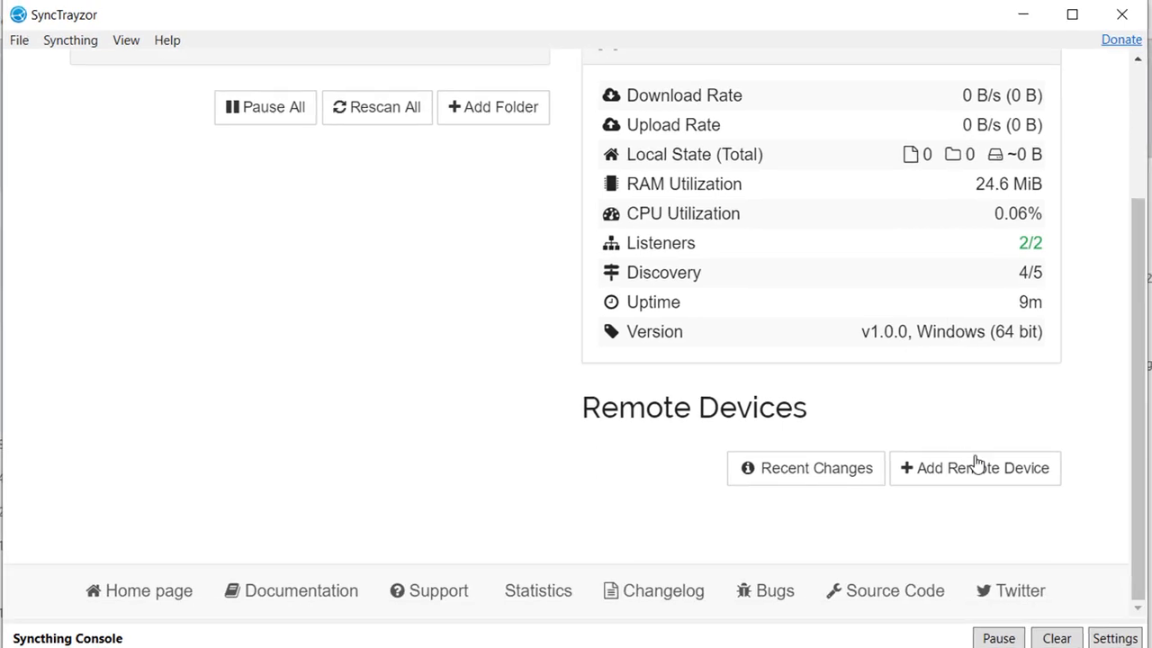
Add a remote device with the pasted Device ID, named PLAYIT MANAGER
click(974, 467)
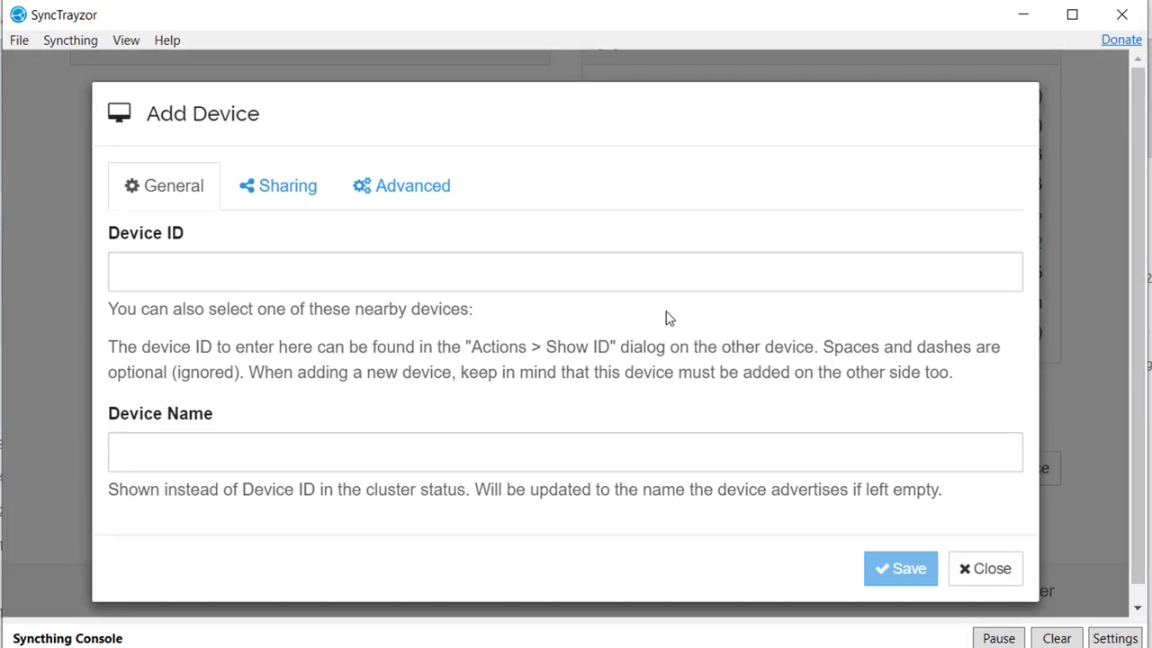
click(900, 568)
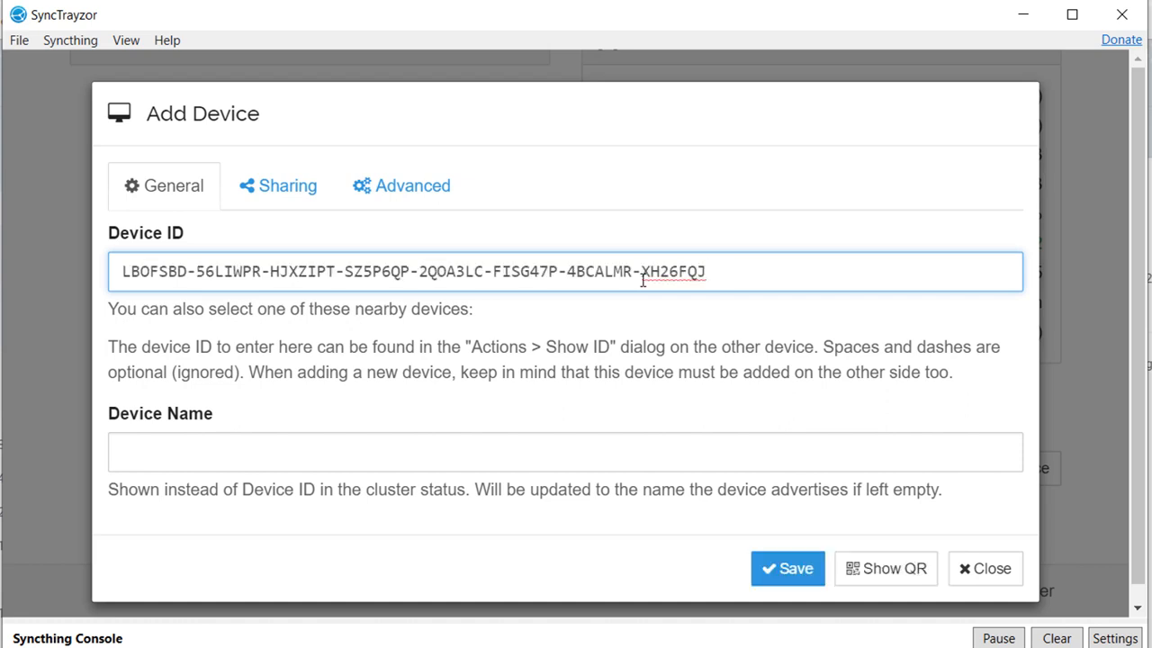
click(564, 452)
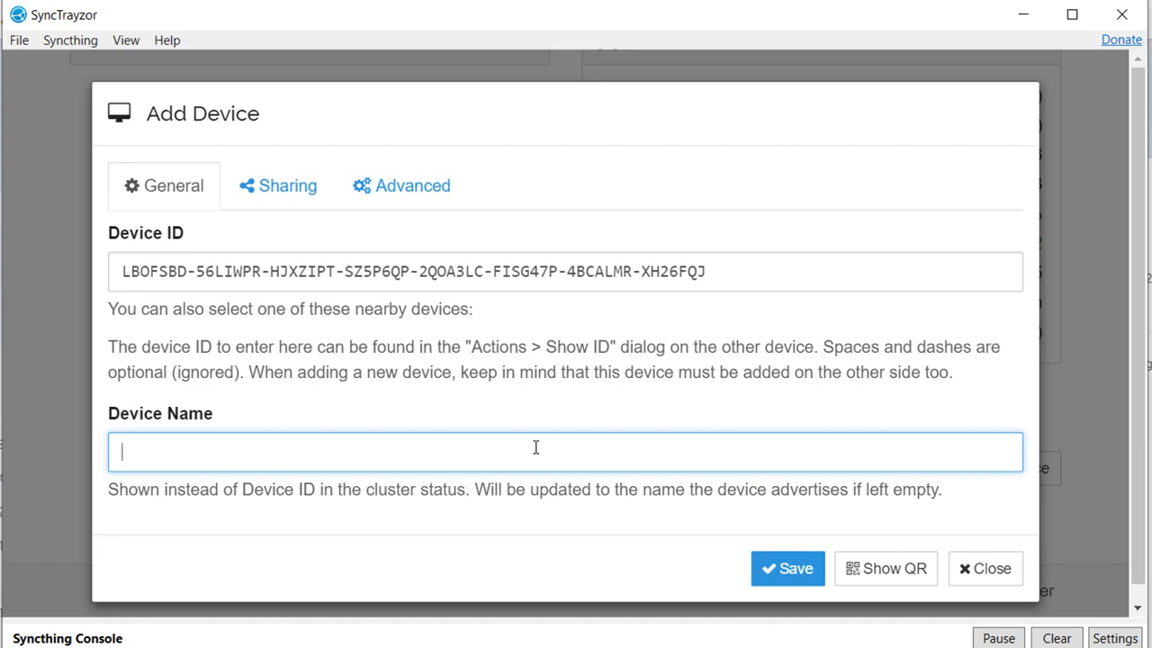
text(PLAYIT MANAGER)
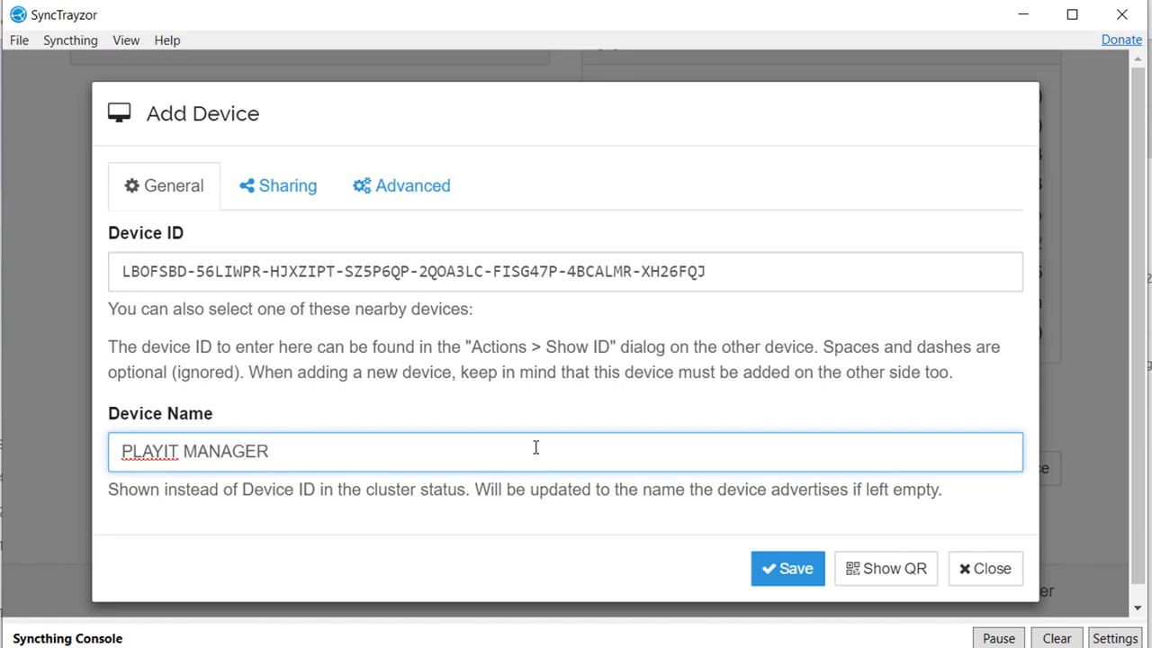
mouse_move(788, 568)
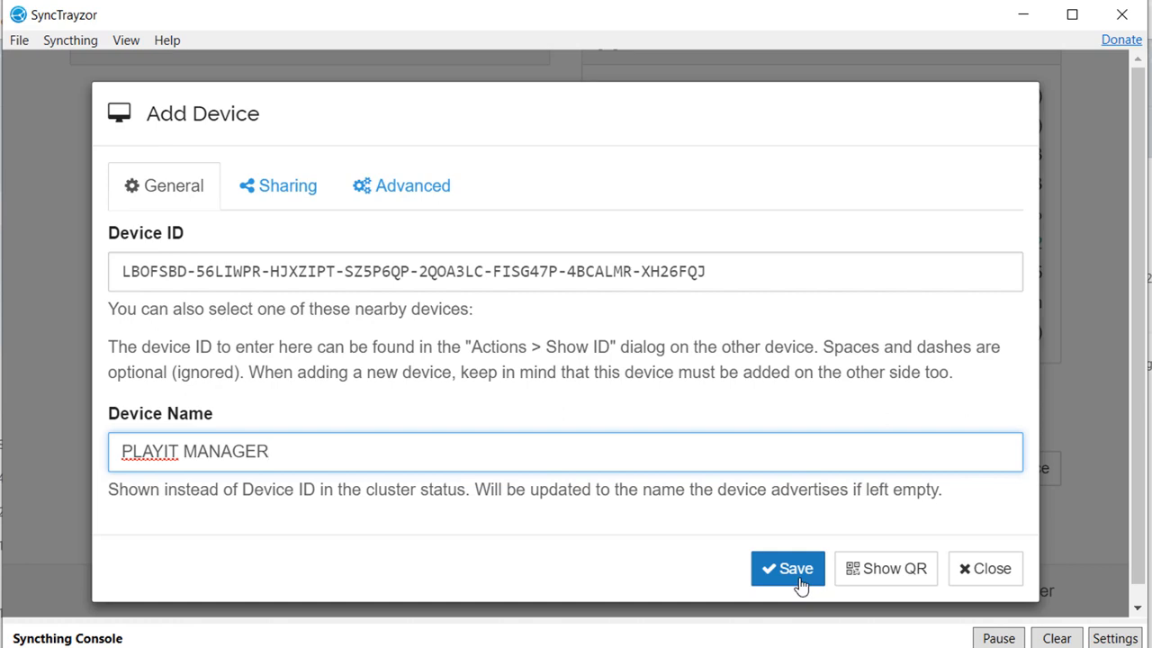
click(787, 568)
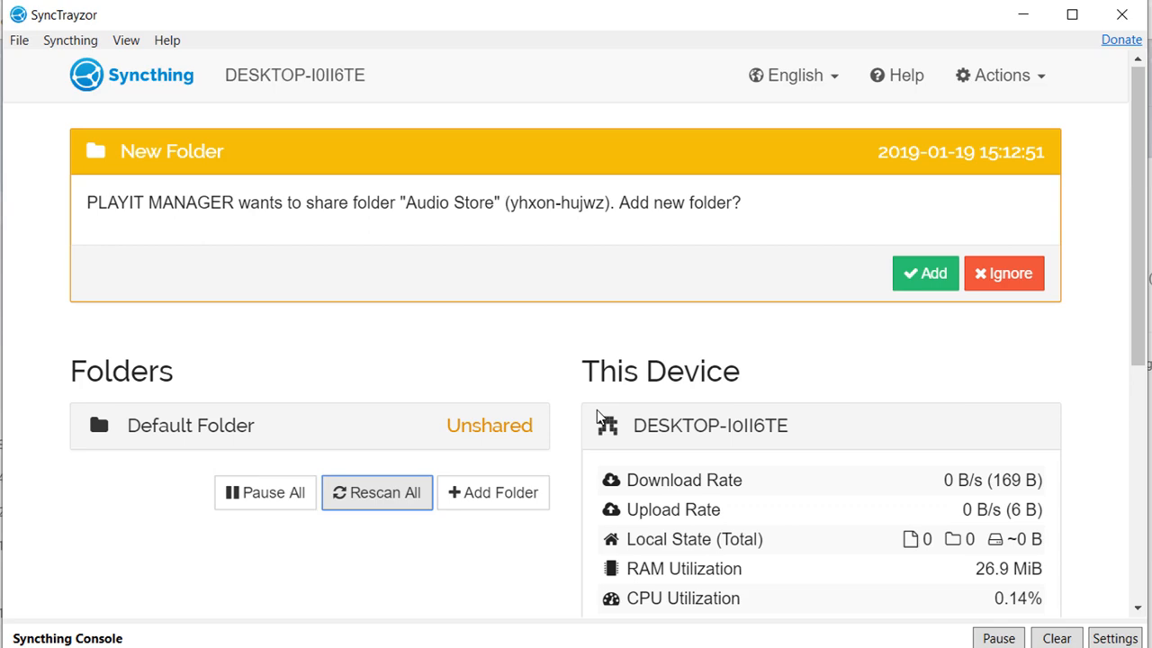
mouse_move(857, 286)
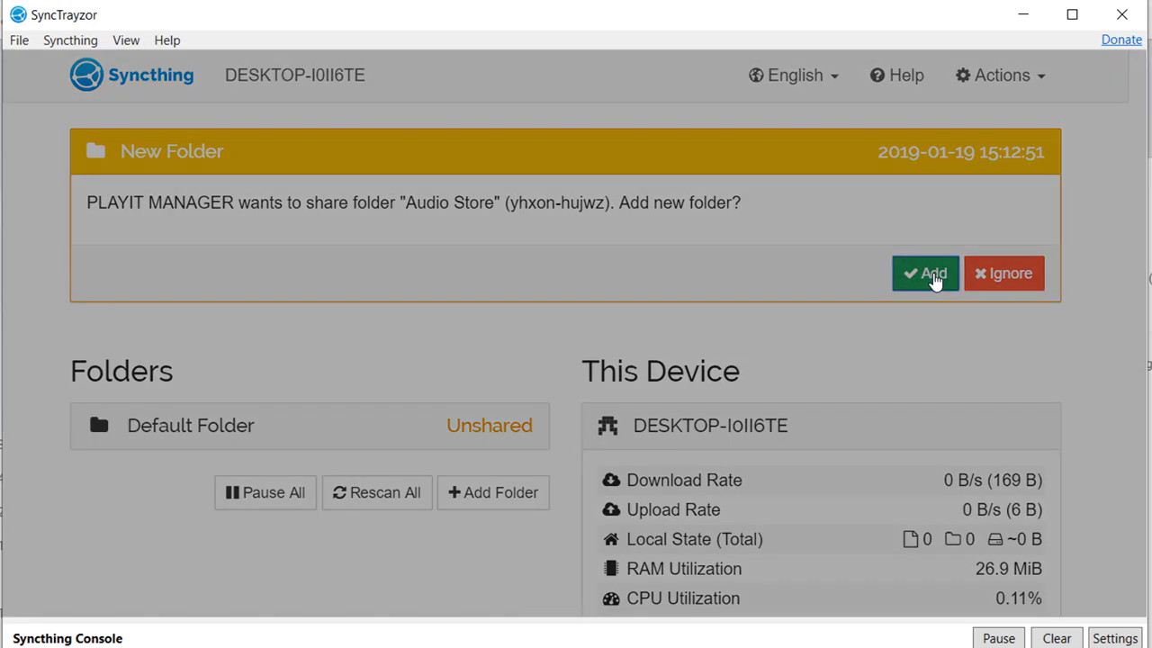
Accept the shared Audio Store folder with local path C:\PlayItManagerAudioStore
click(924, 273)
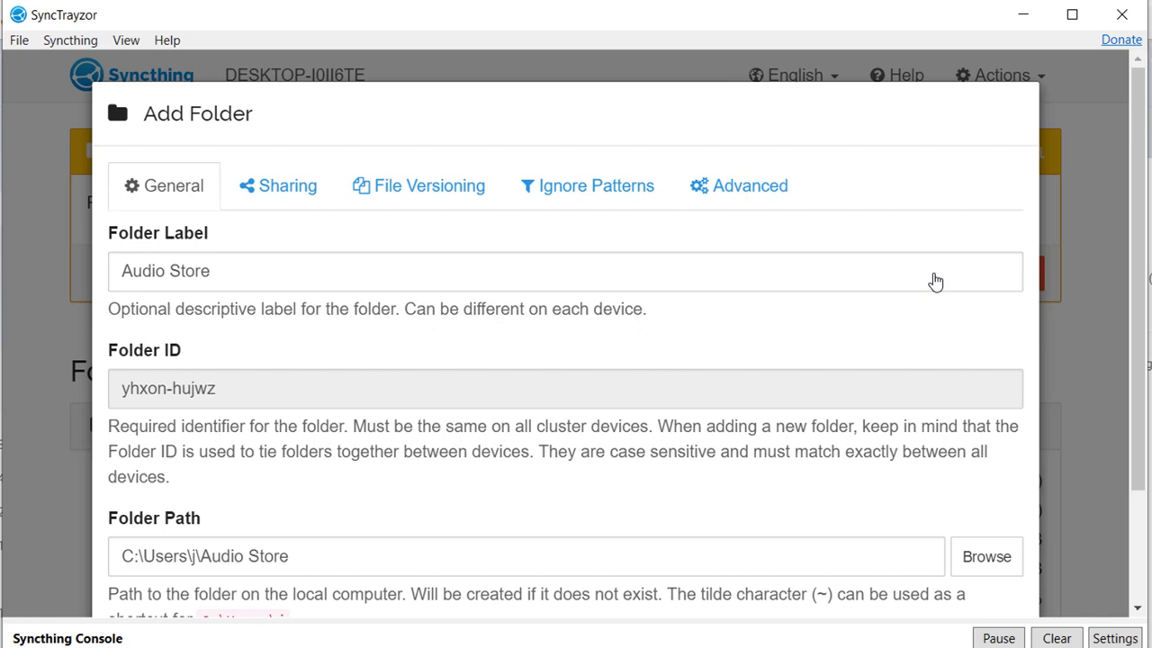
mouse_move(432, 372)
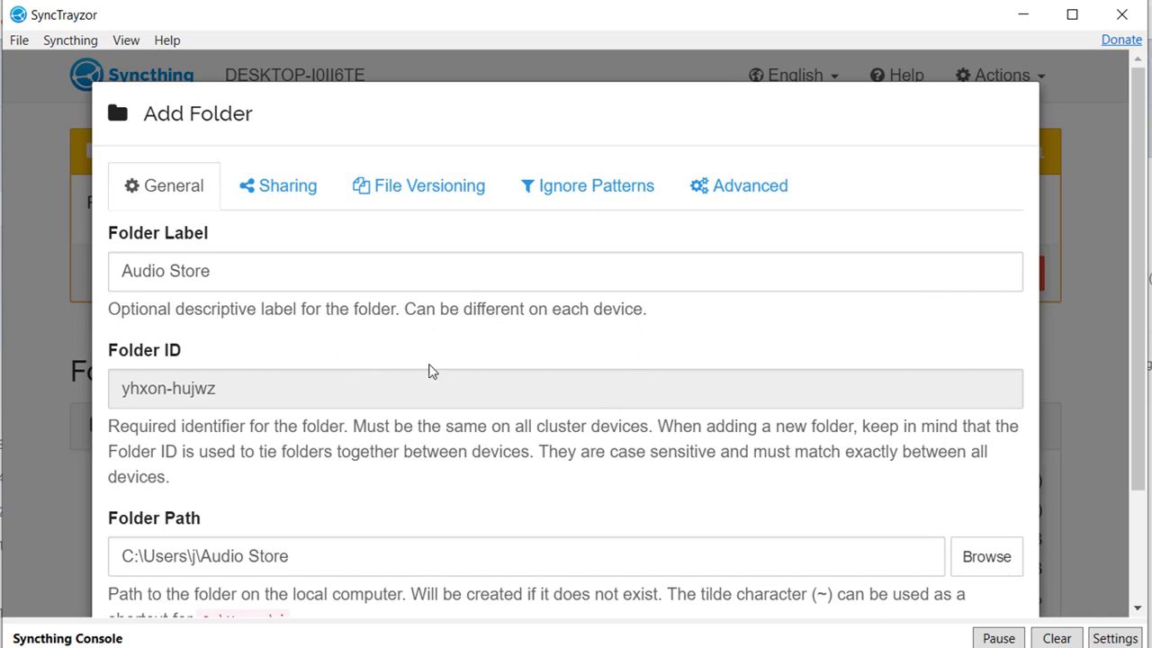
mouse_move(493, 334)
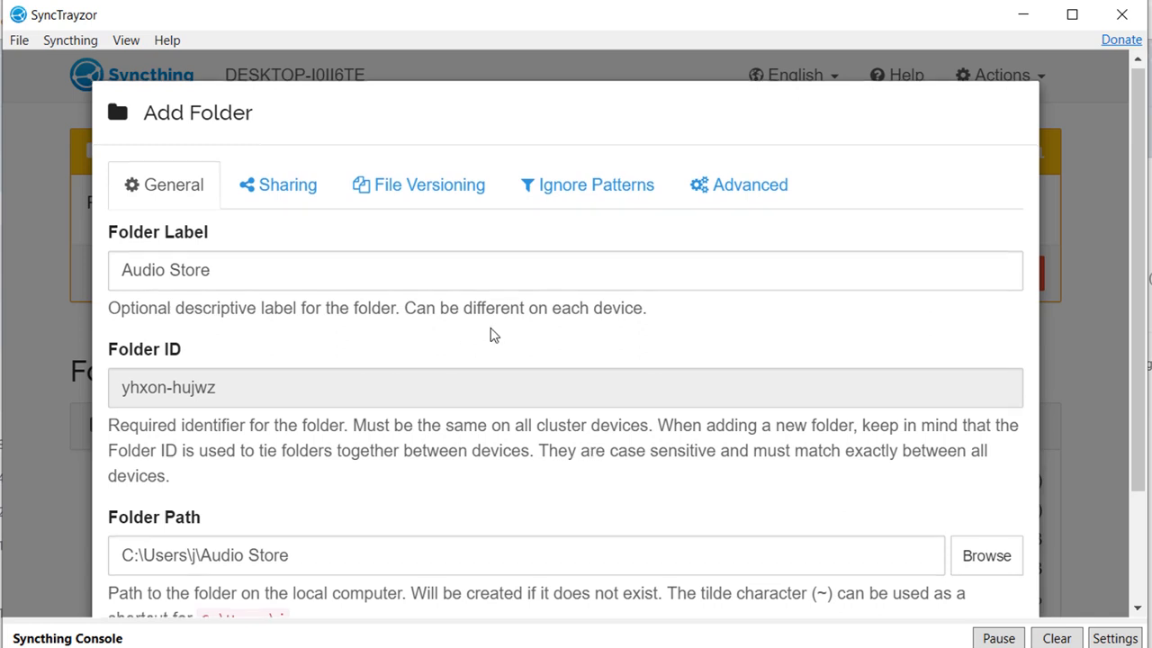
scroll(down, 3)
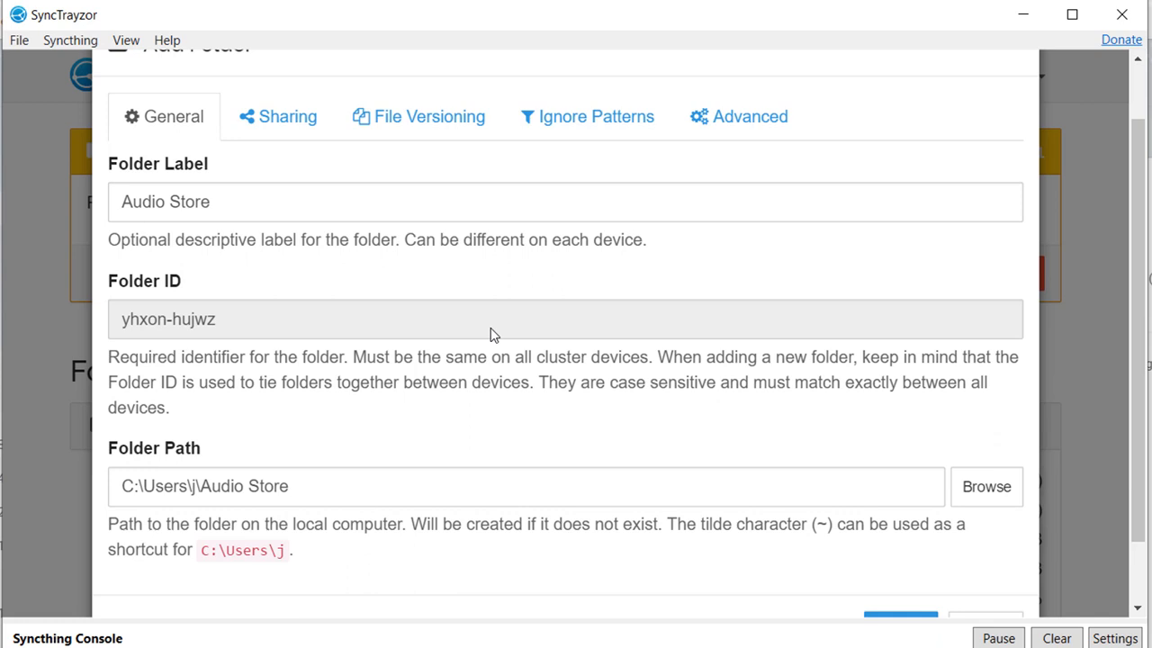
mouse_move(366, 461)
text(C)
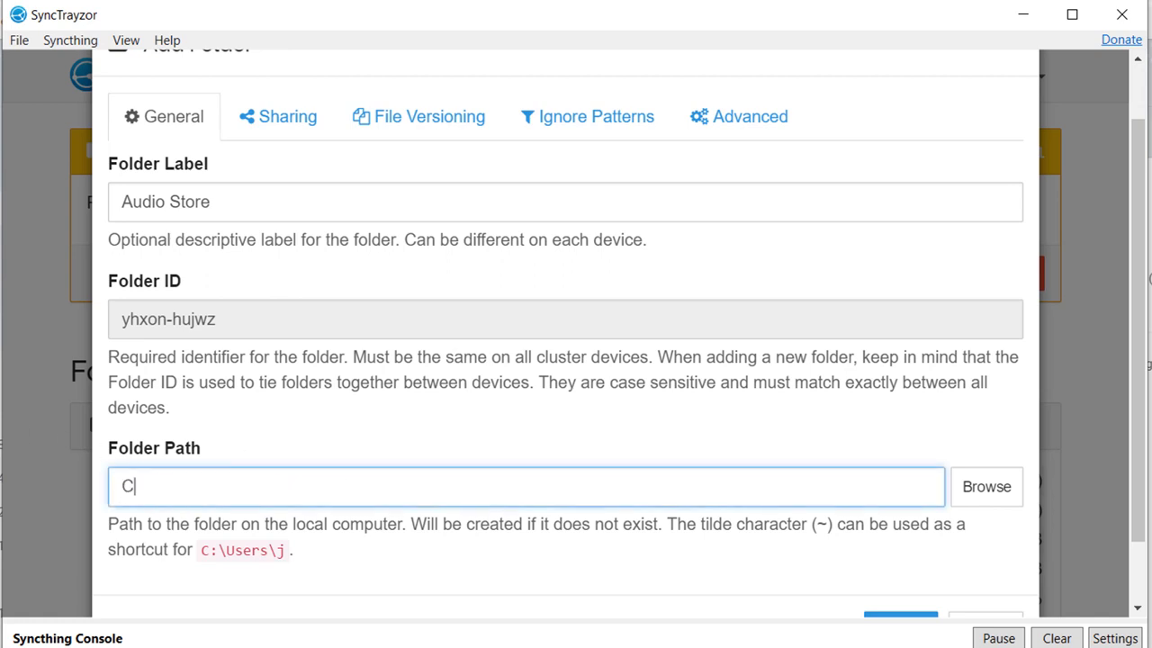
text(:\PlayItManagerAudi)
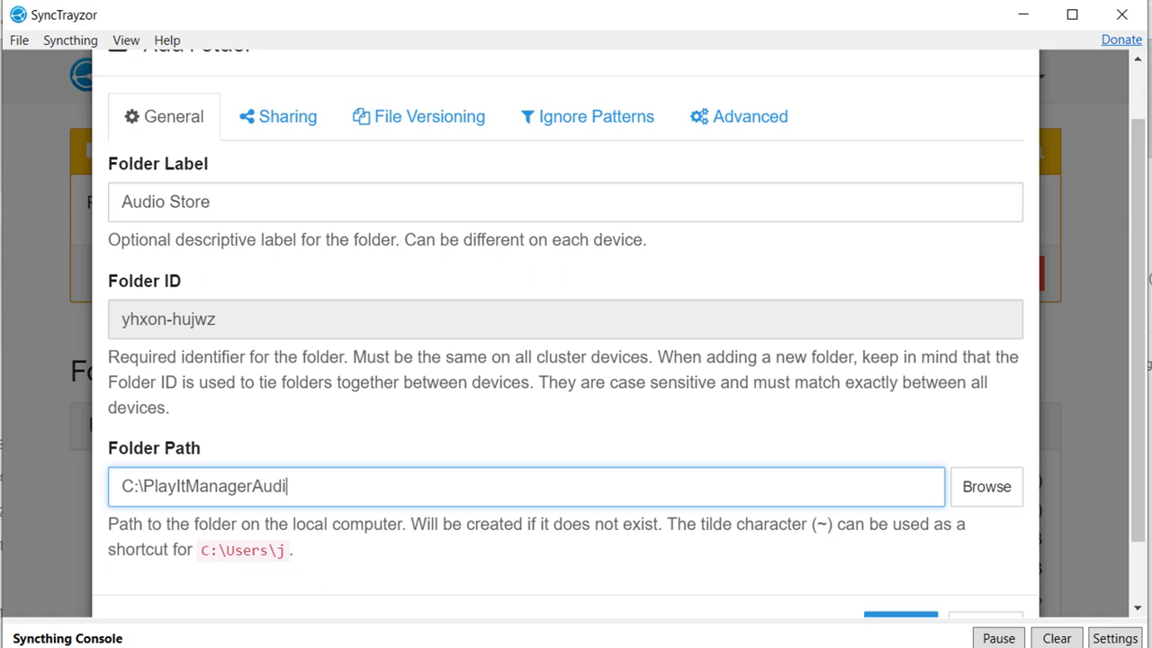
text(oStore)
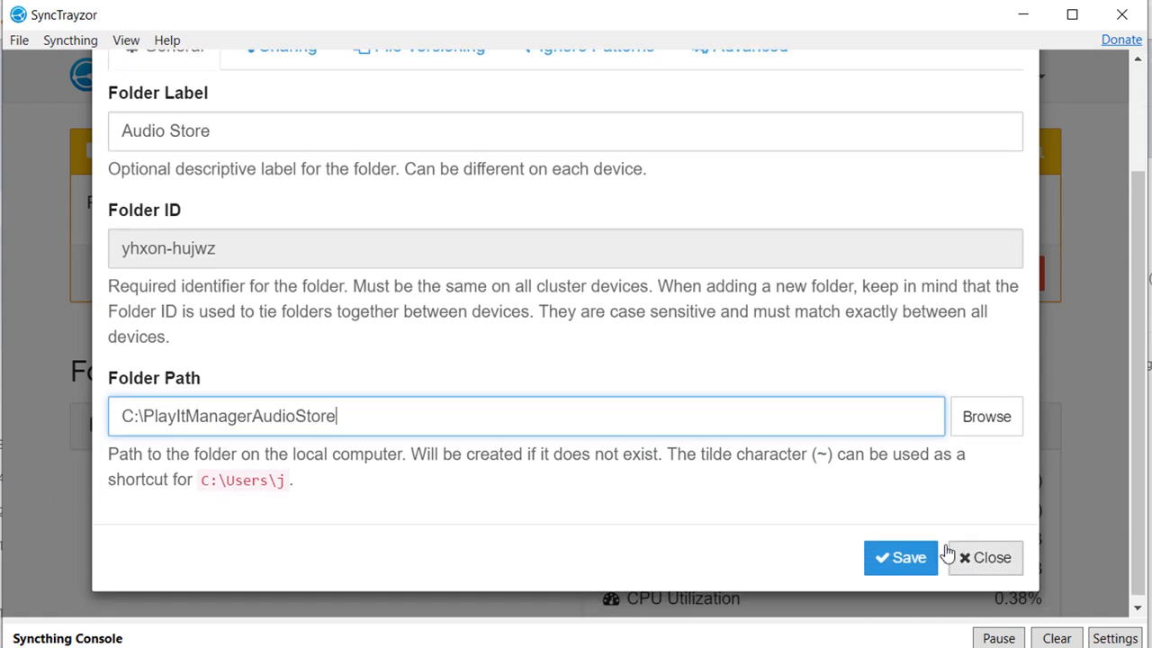
click(899, 557)
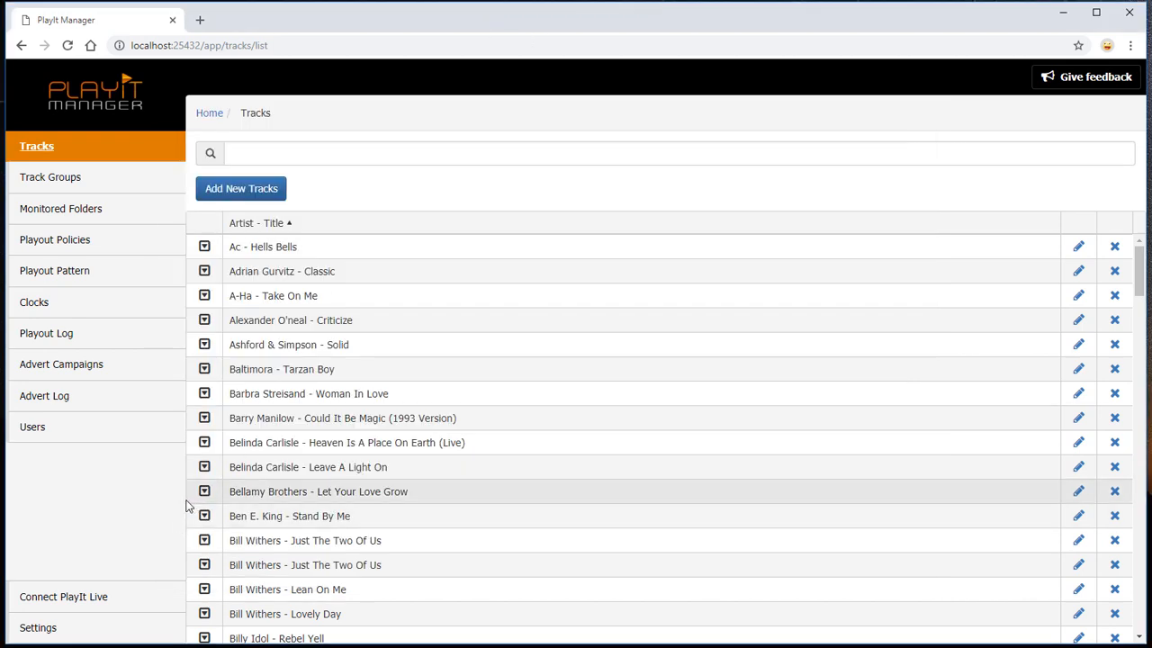
Map C:\ProgramData\PlayIt Manager\AudioStore to C:\PlayItManagerAudioStore in Settings and save
click(38, 627)
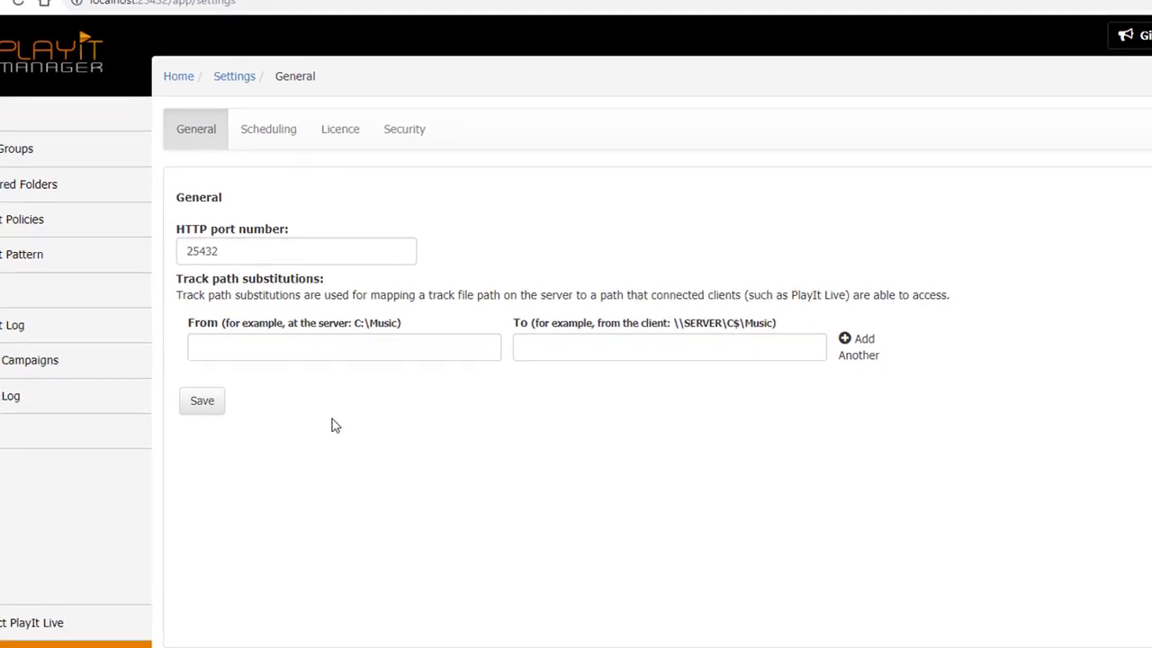
click(344, 347)
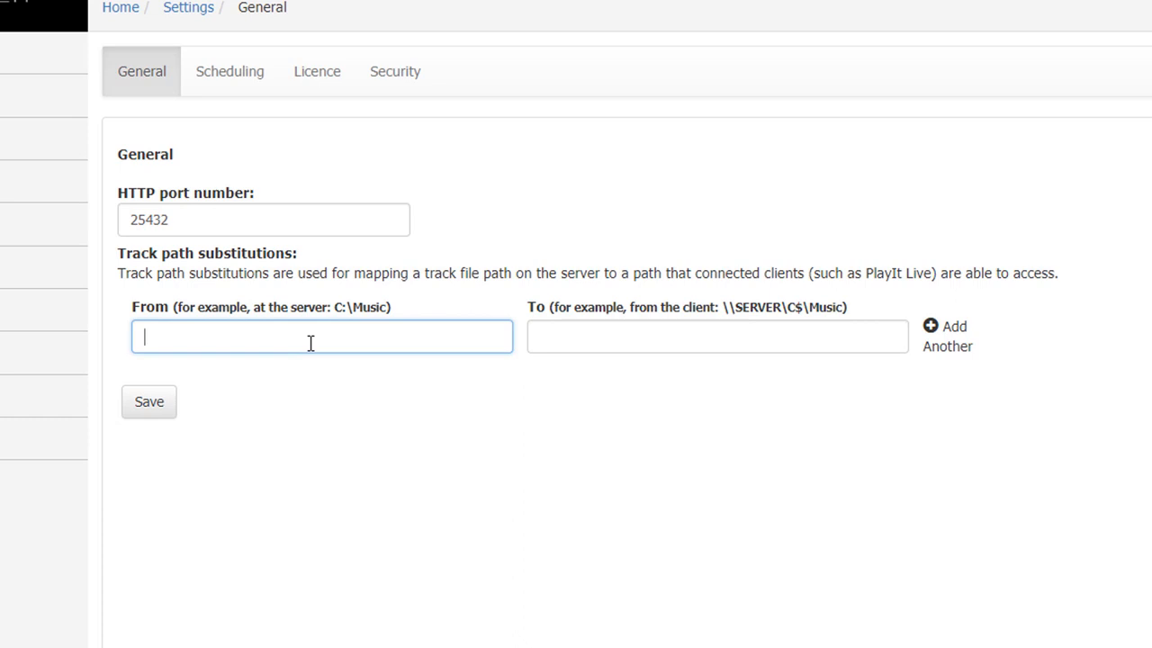
text(C:\ProgramData\PlayIt M)
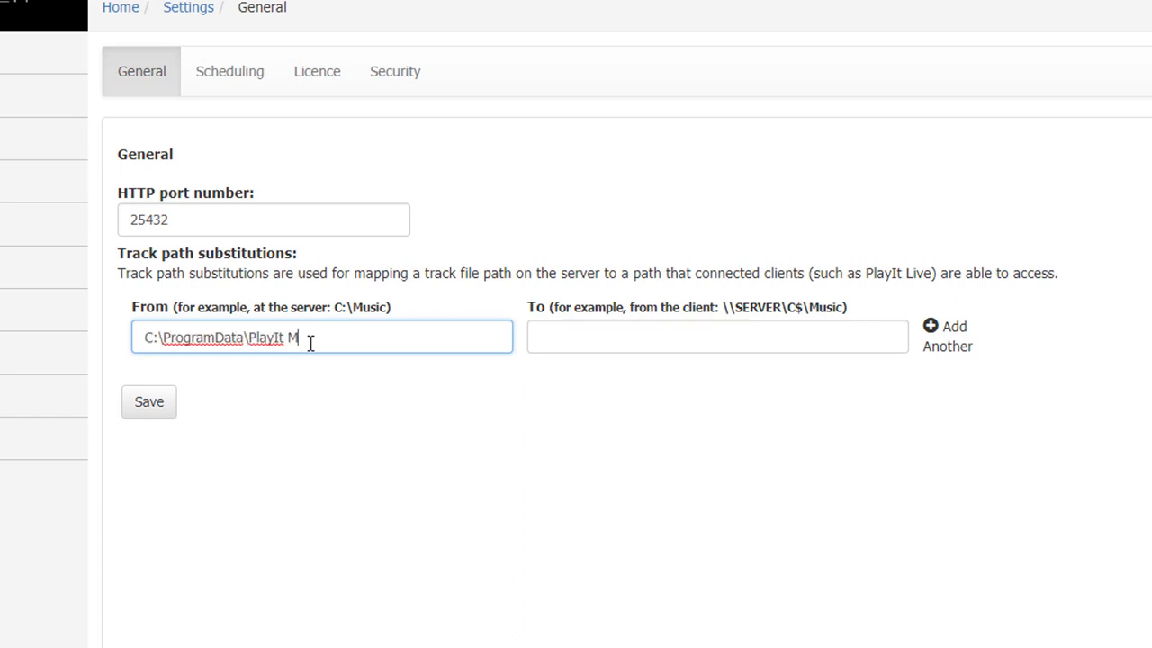
text(anager\AudioStore)
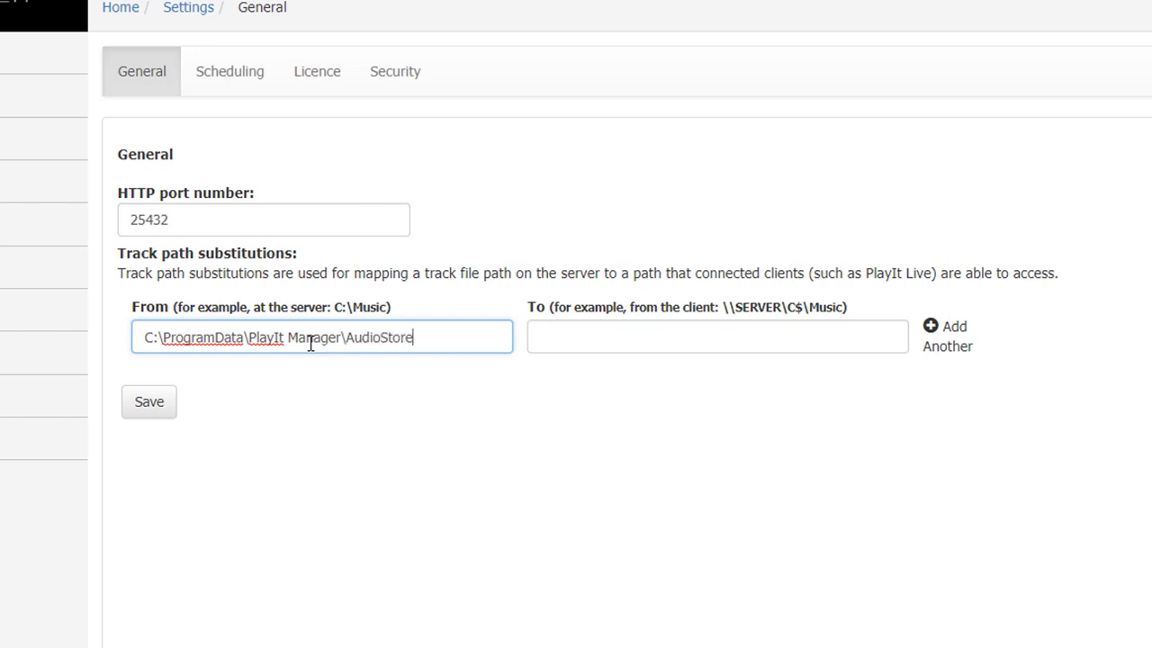
text(C:\PlayItManager)
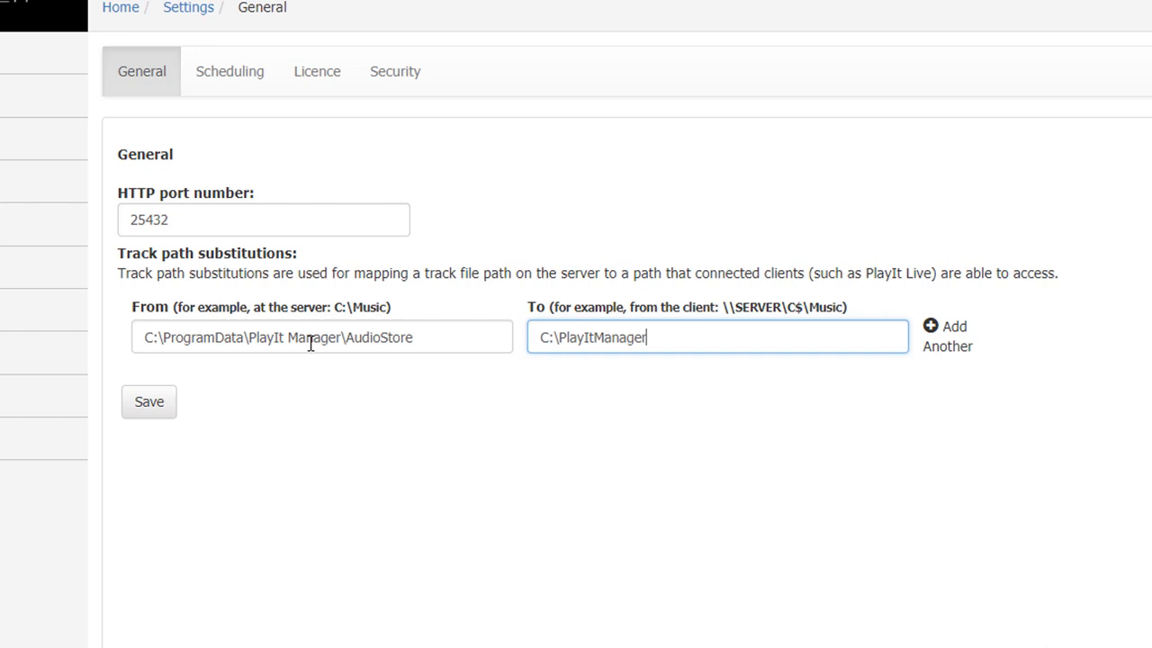
text(AudioStor)
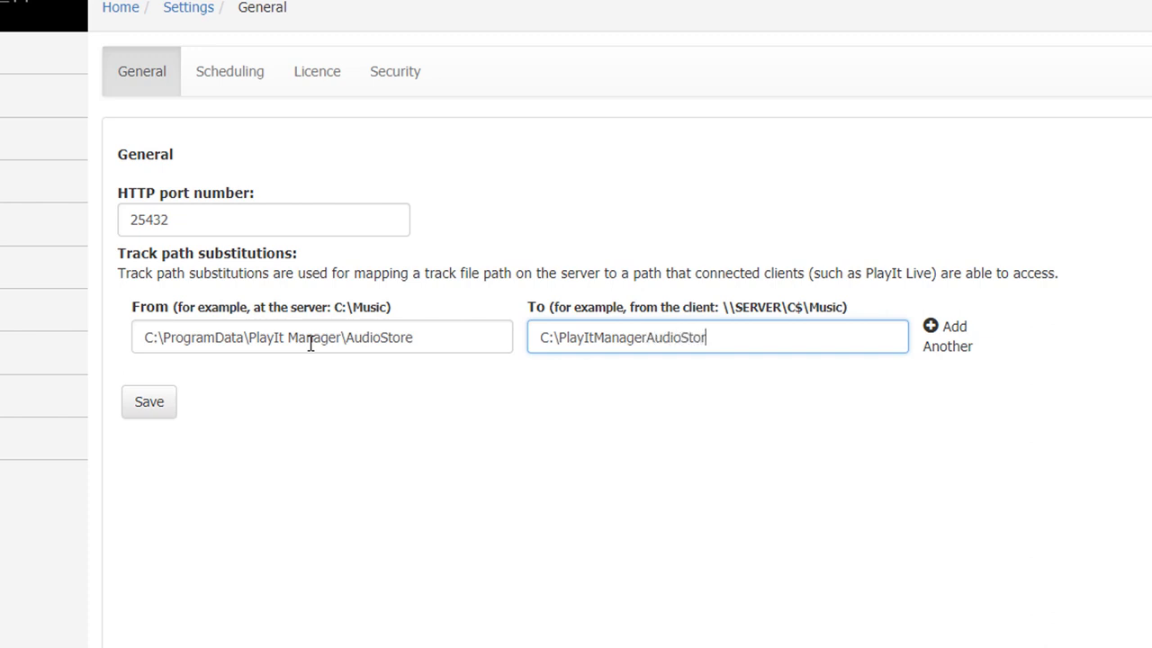
text(e)
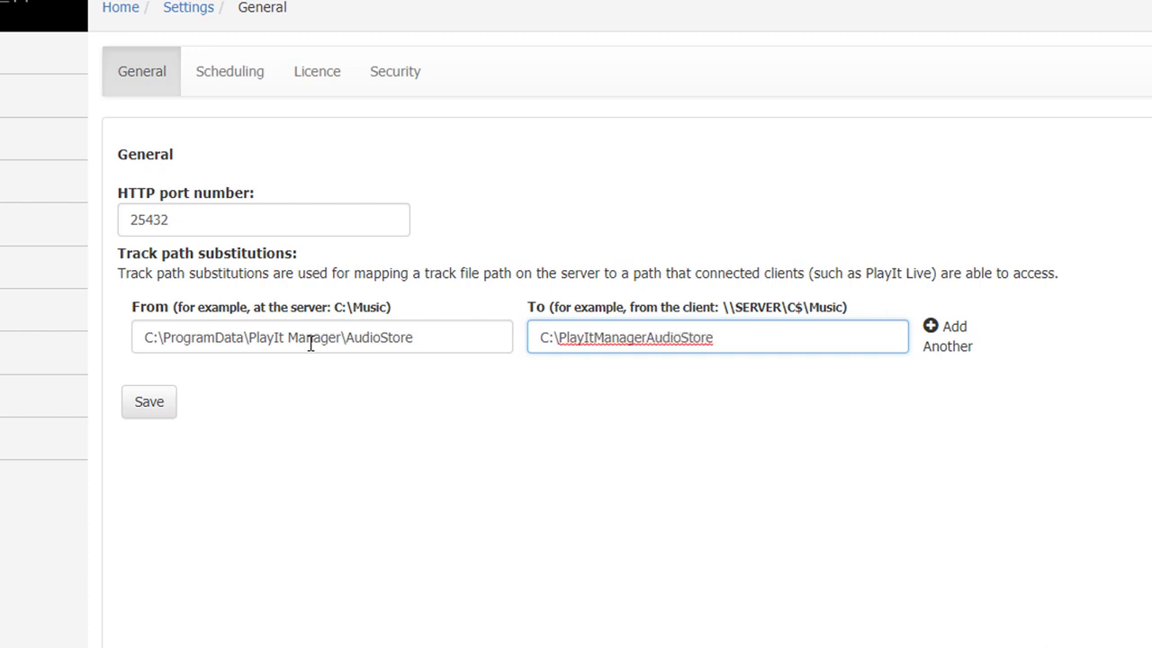
triple_click(321, 336)
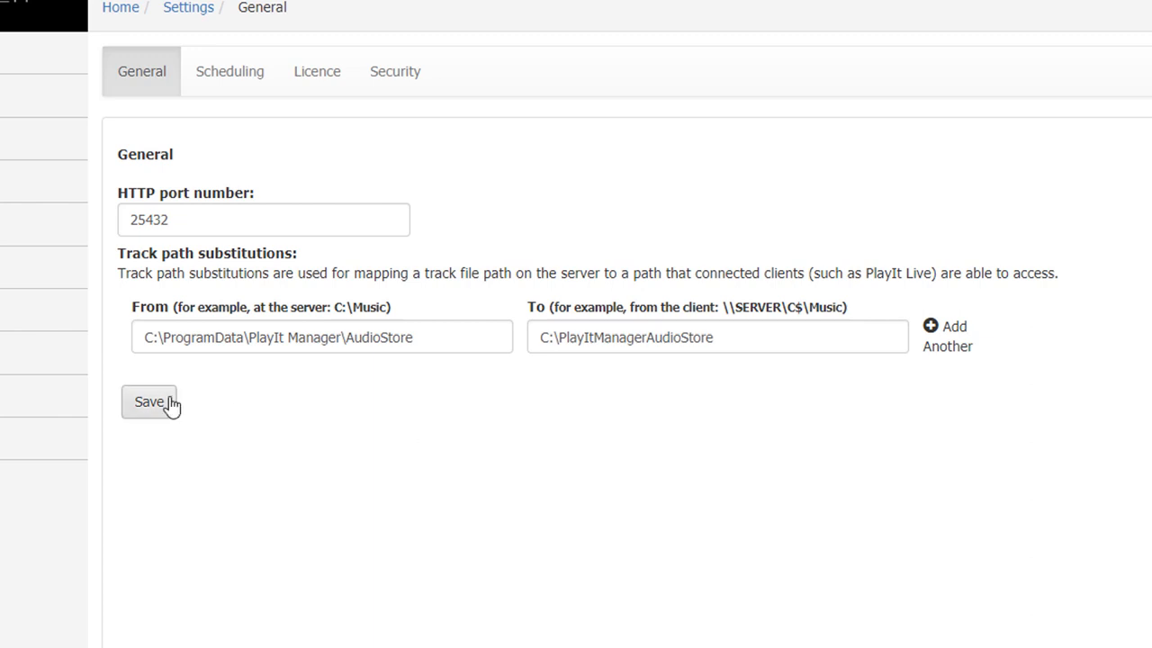
click(148, 401)
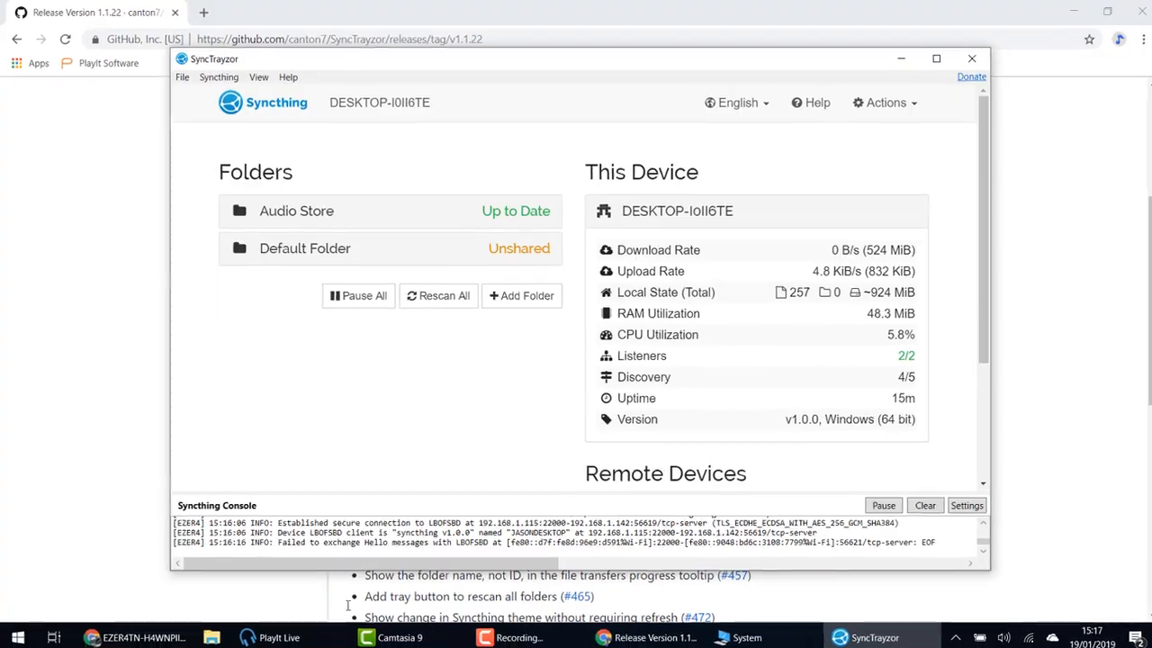
Switch to PlayIt Live after confirming Audio Store is Up to Date
click(279, 637)
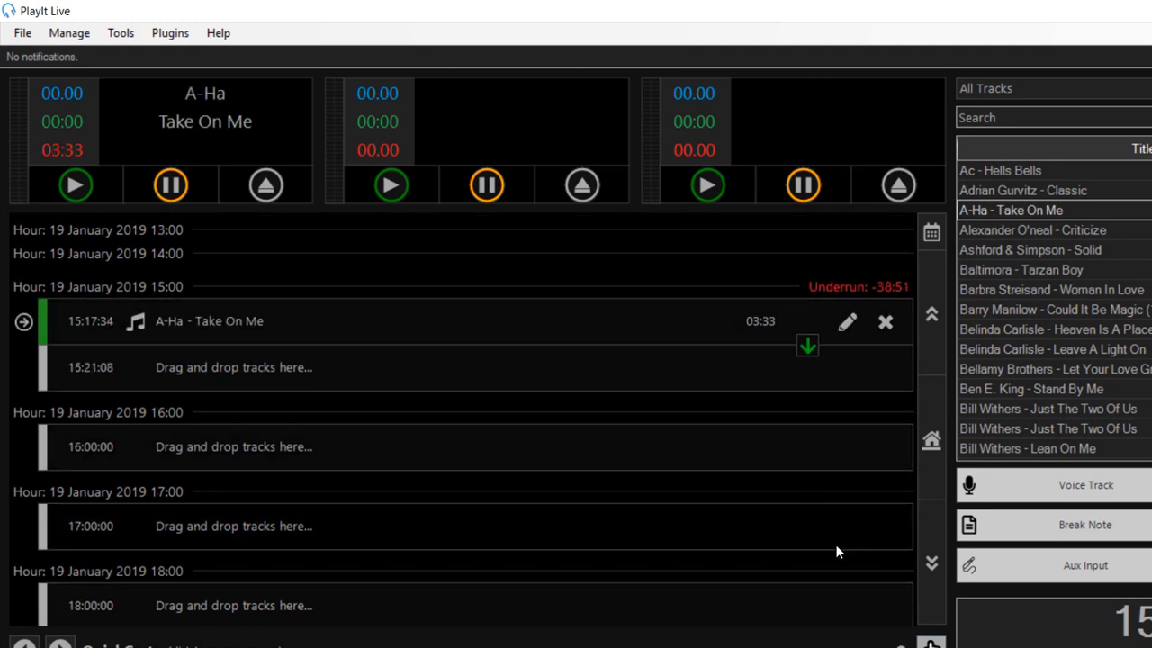
Play A-Ha - Take On Me in the PlayIt Live player
click(75, 184)
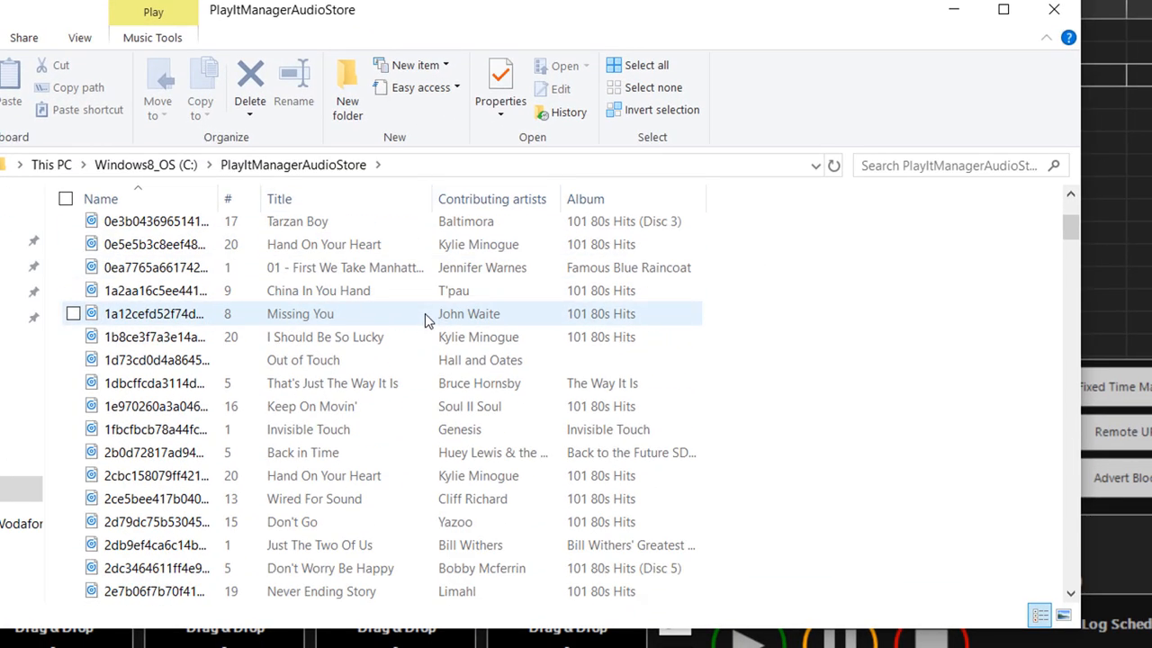
Scroll through the synced 80s tracks in C:\PlayItManagerAudioStore
scroll(down, 3)
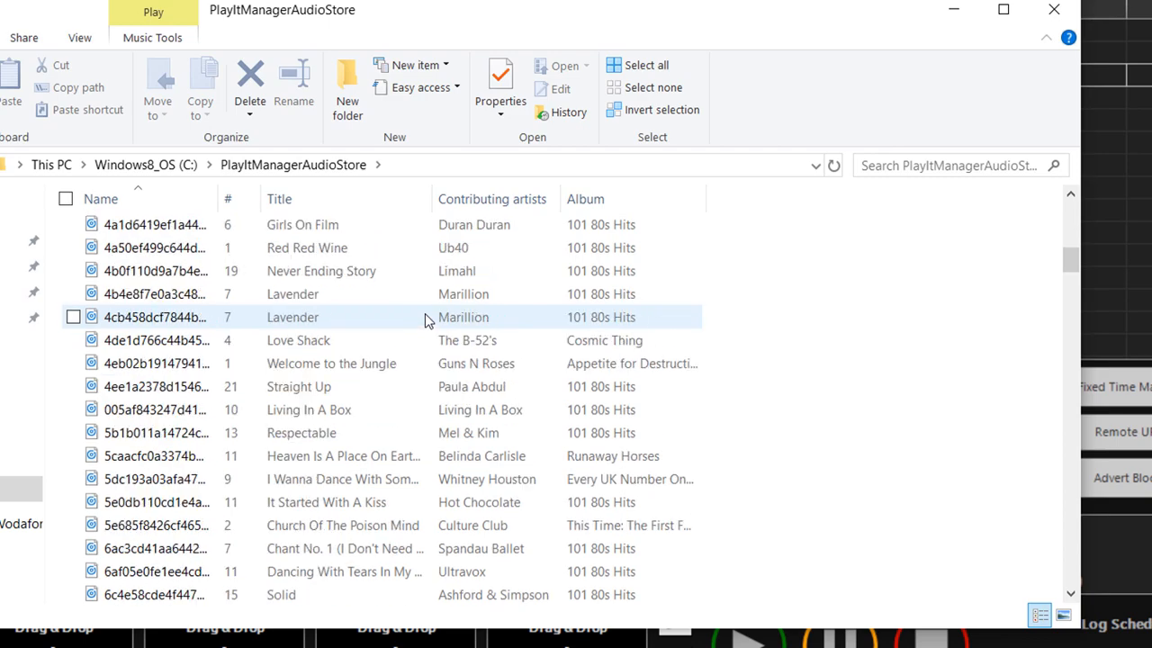